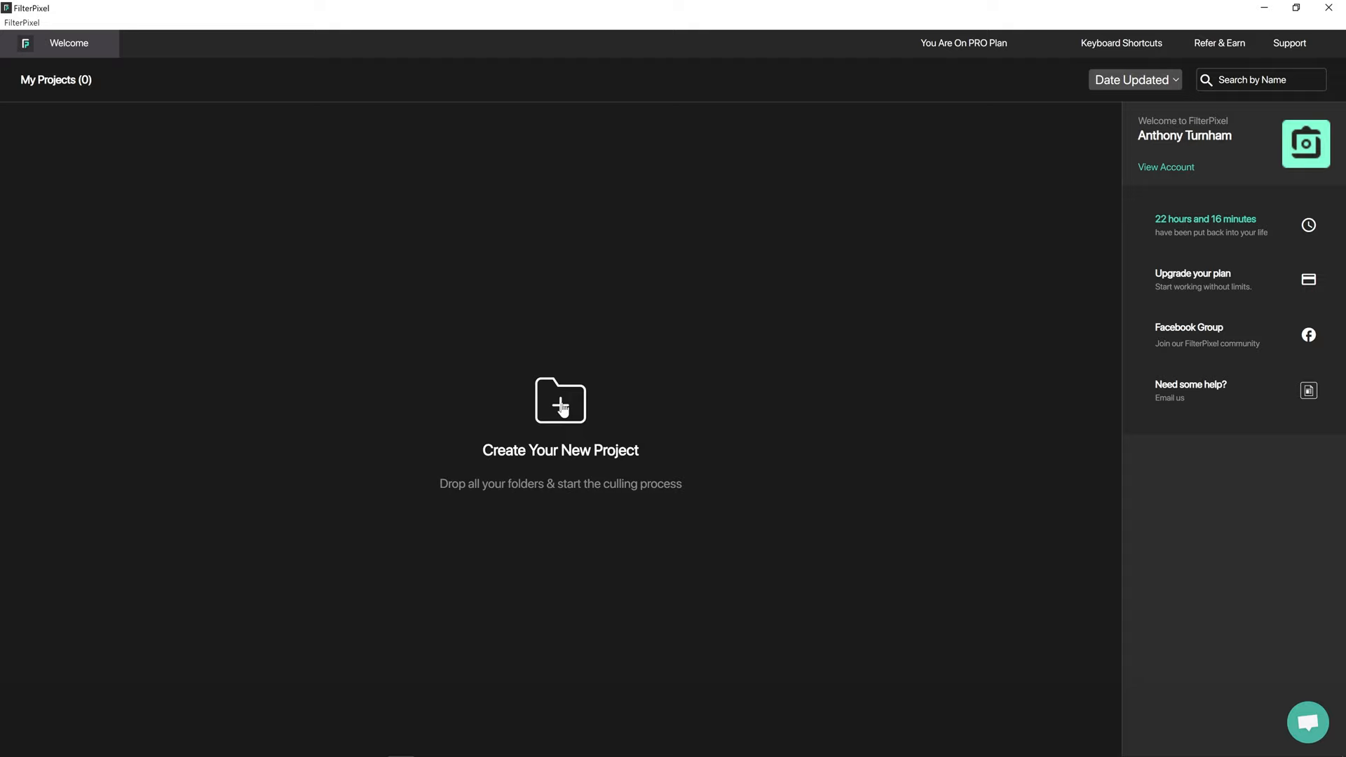
Create the Race Day Fashion project and set its shoot type to Portraits.
left_click(560, 401)
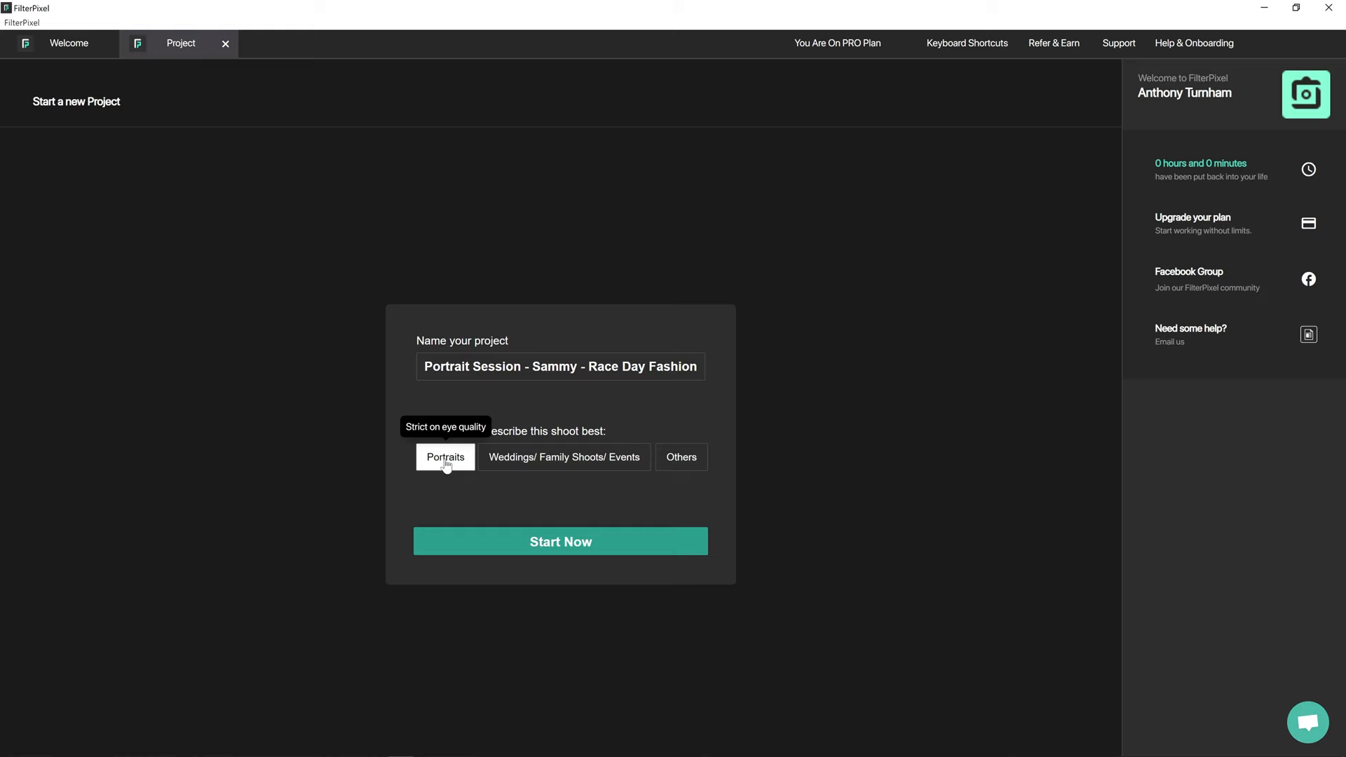
left_click(560, 541)
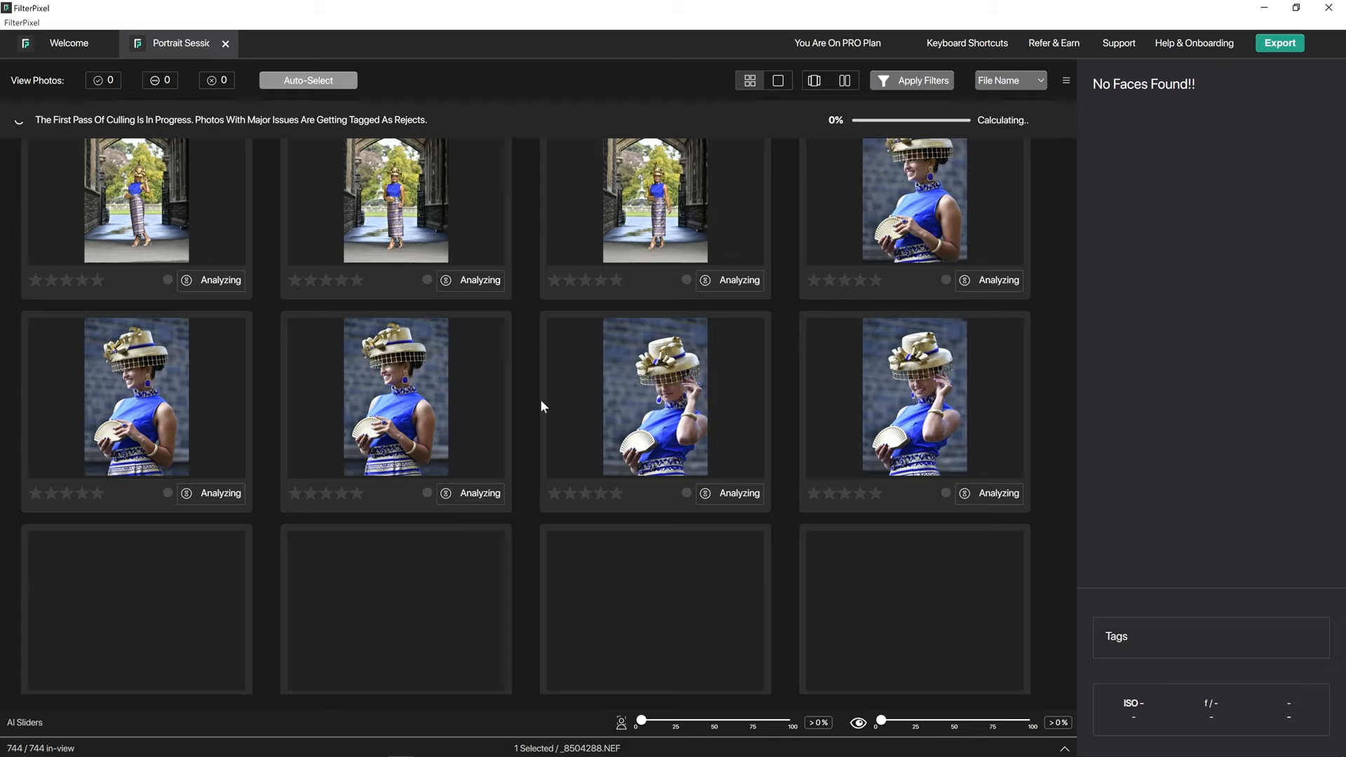
Scroll the thumbnail grid while first-pass culling tags rejects among the 744 photos.
scroll("down", 3)
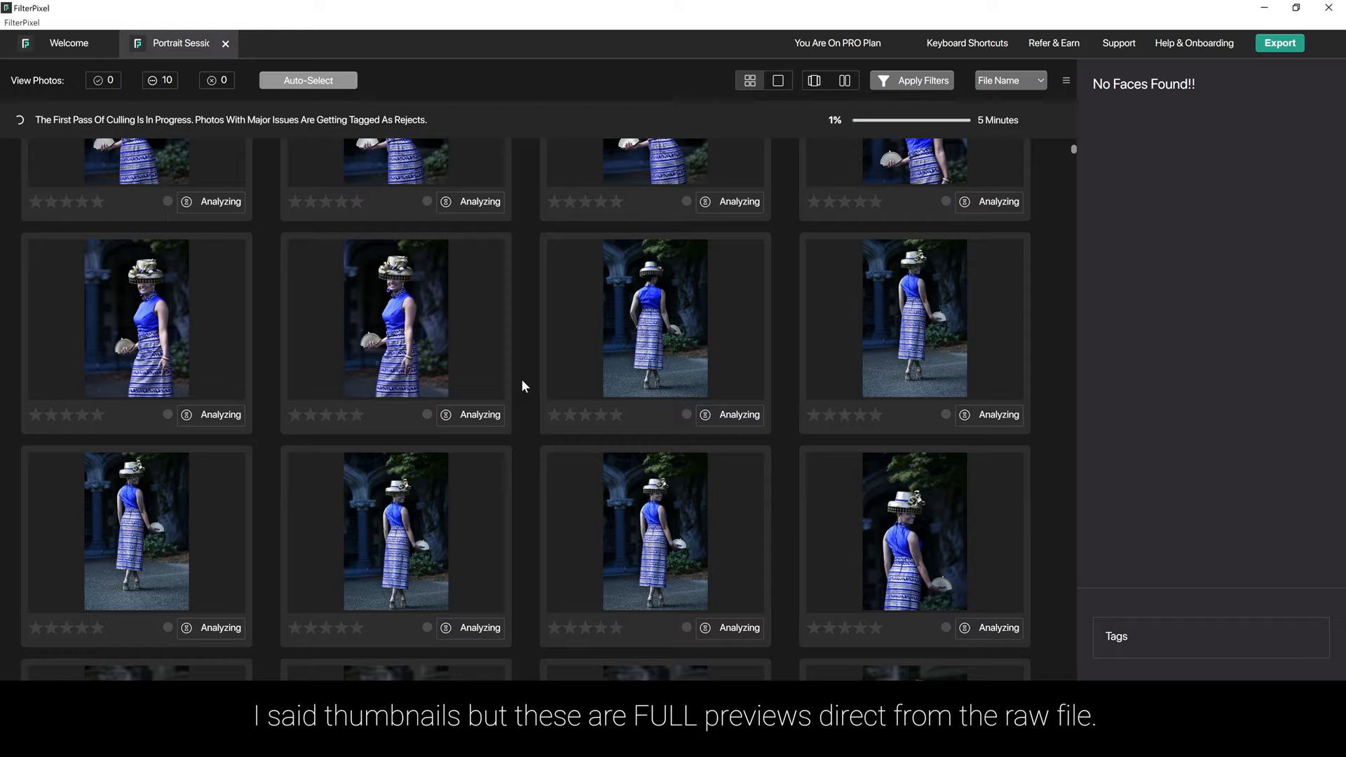
scroll("down", 3)
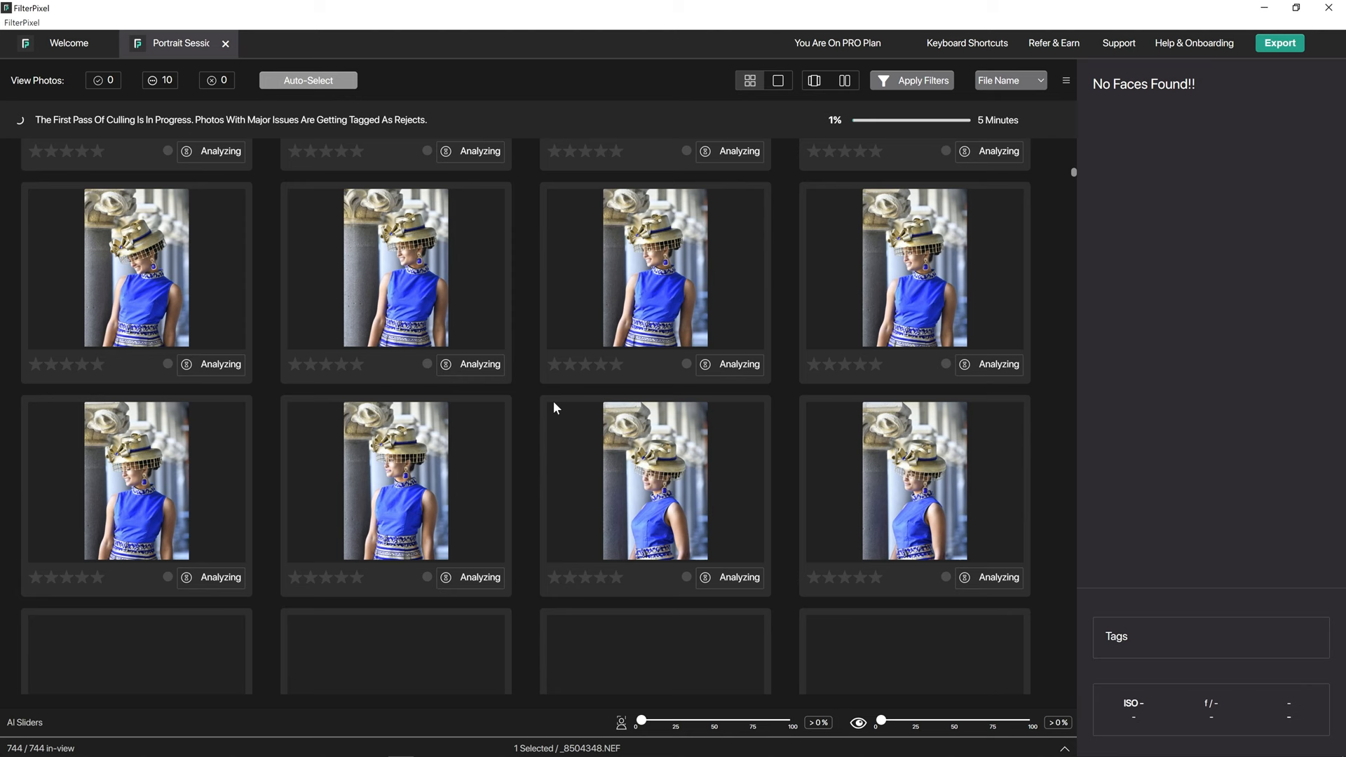
scroll("down", 3)
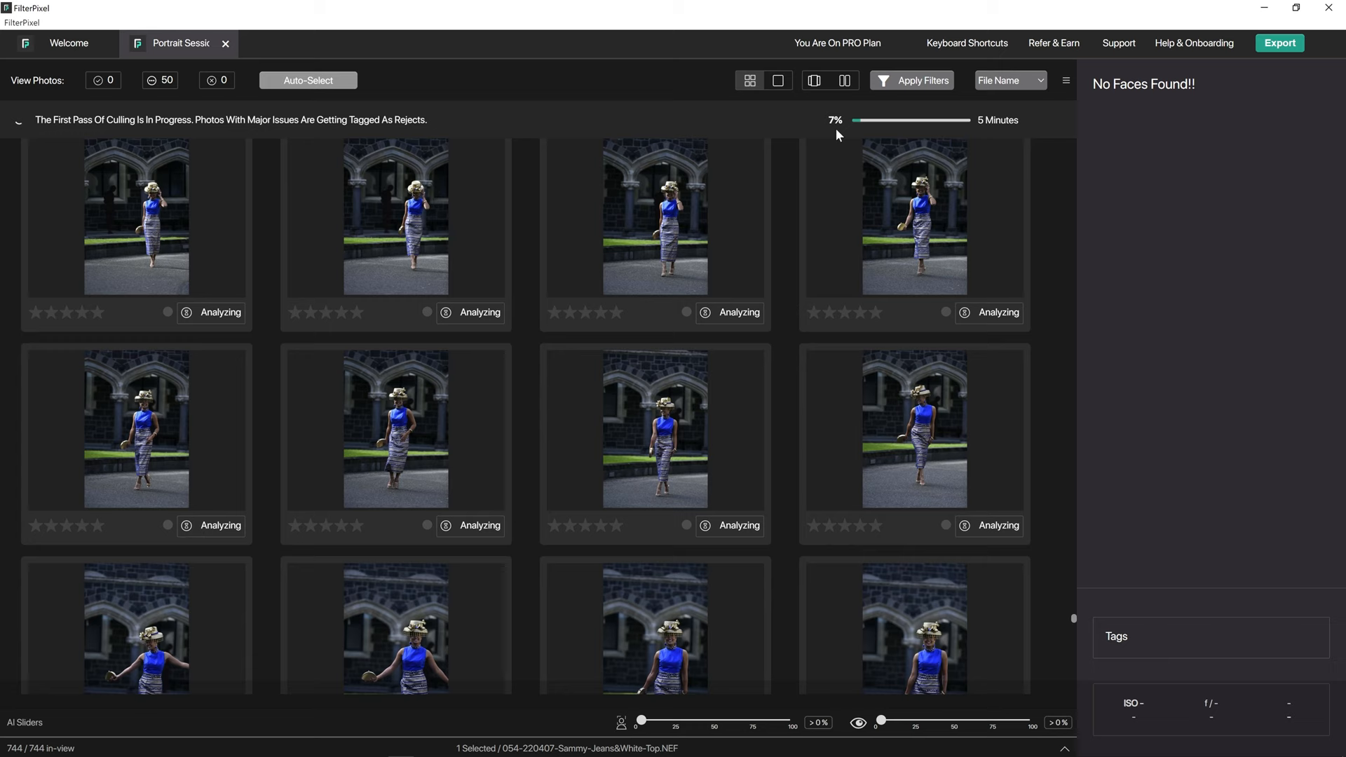
mouse_move(186, 153)
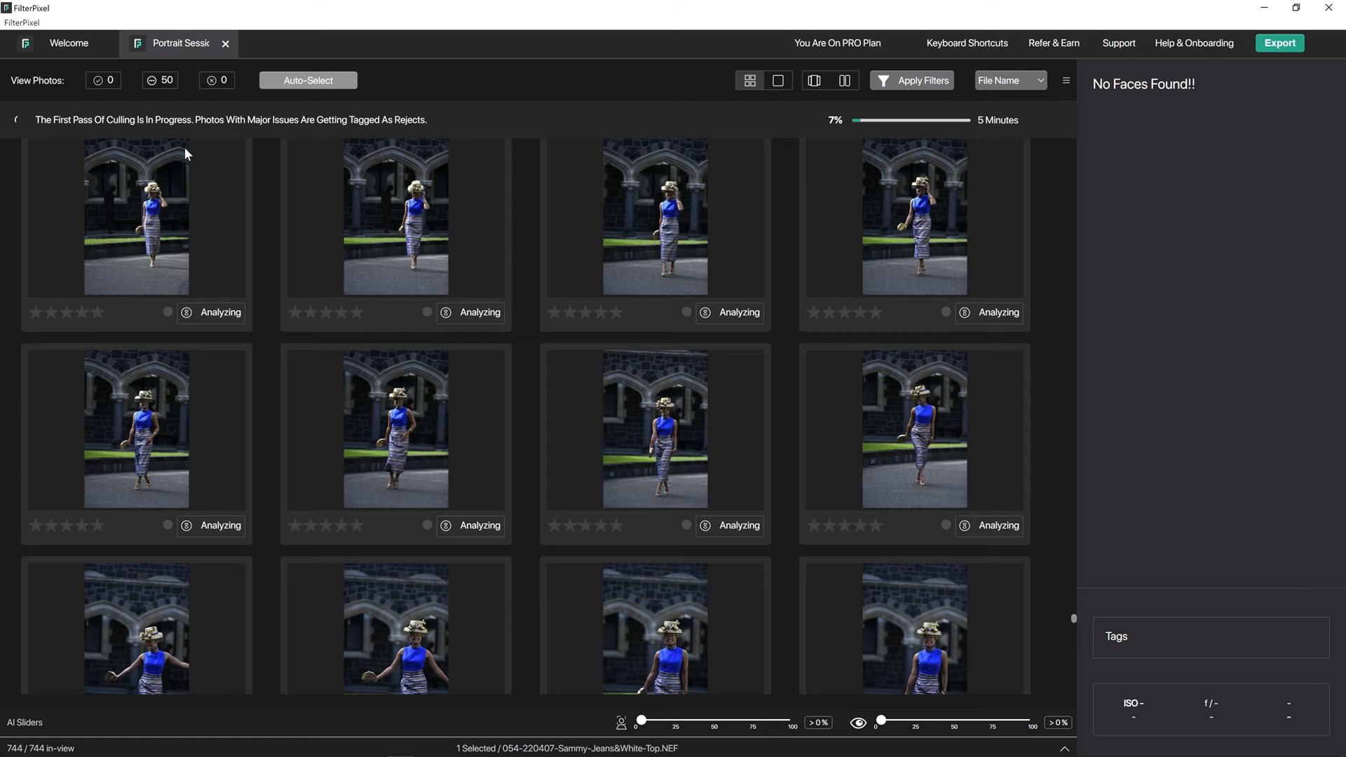
mouse_move(335, 83)
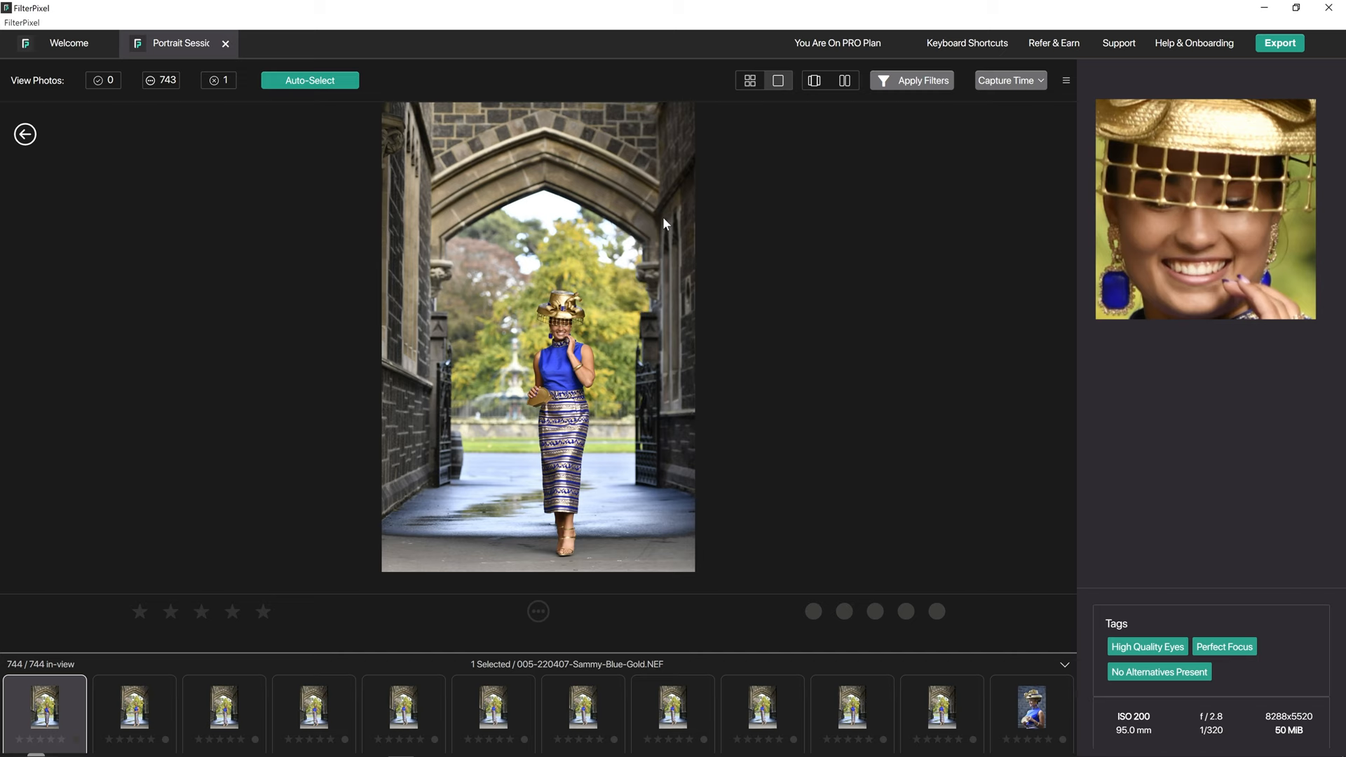
Review two later archway portraits in loupe view, checking their face zoom and tags.
left_click(224, 713)
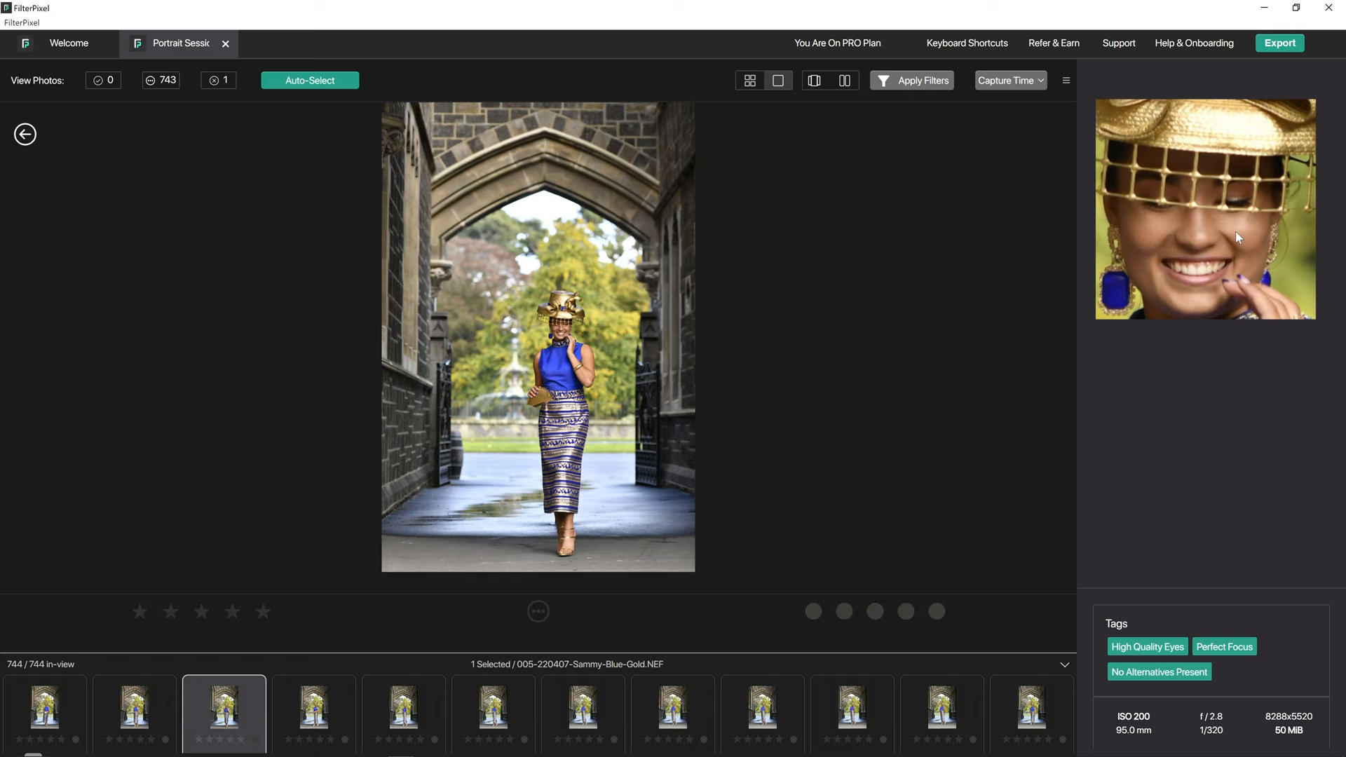
mouse_move(554, 333)
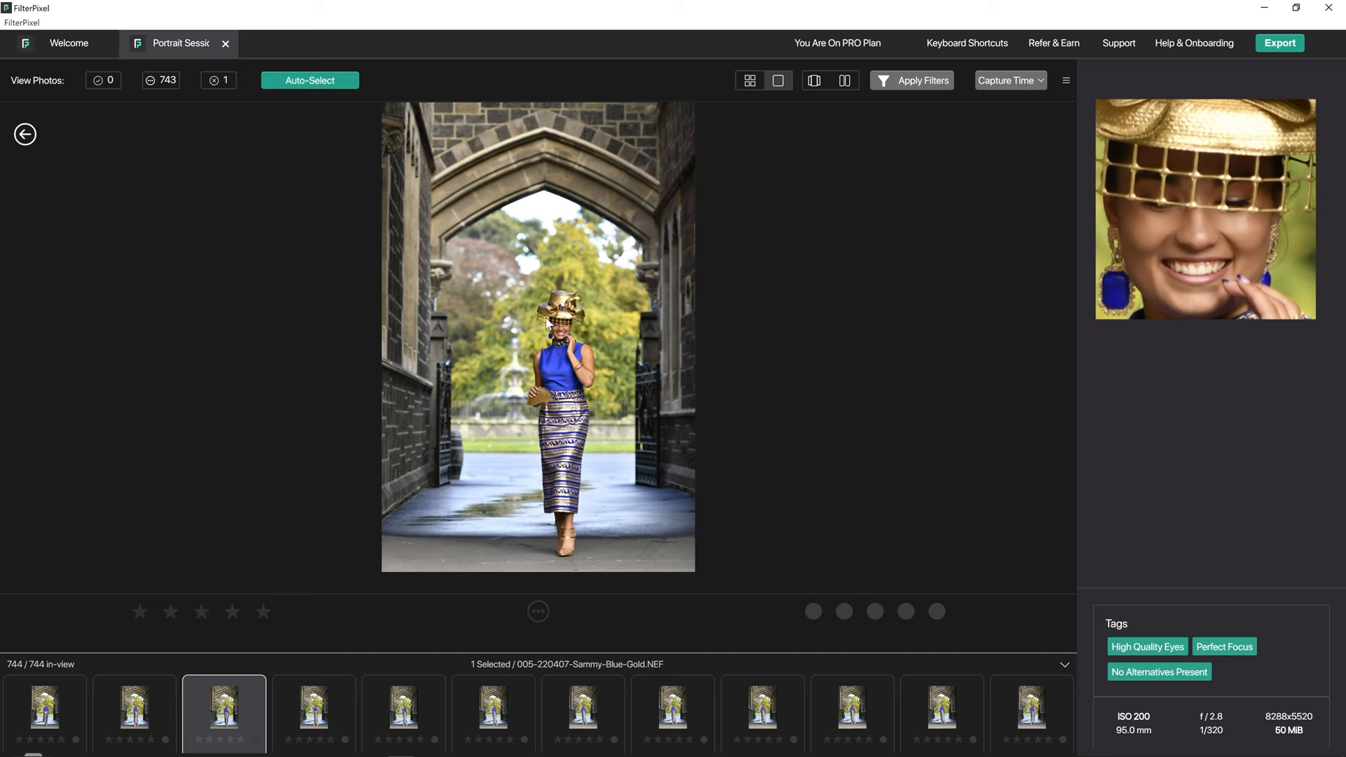
left_click(403, 715)
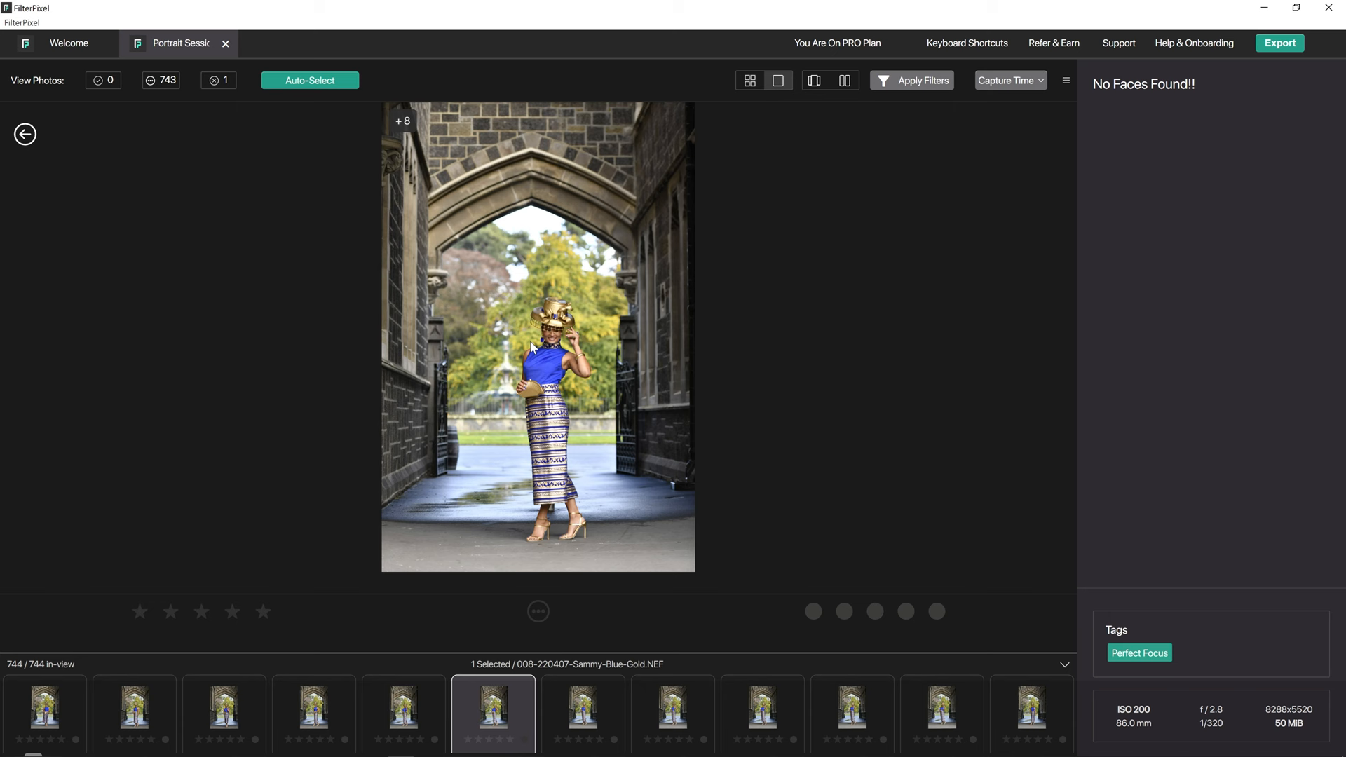
Return to grid view and run Auto-Select to accept 359 of the best photos.
left_click(749, 80)
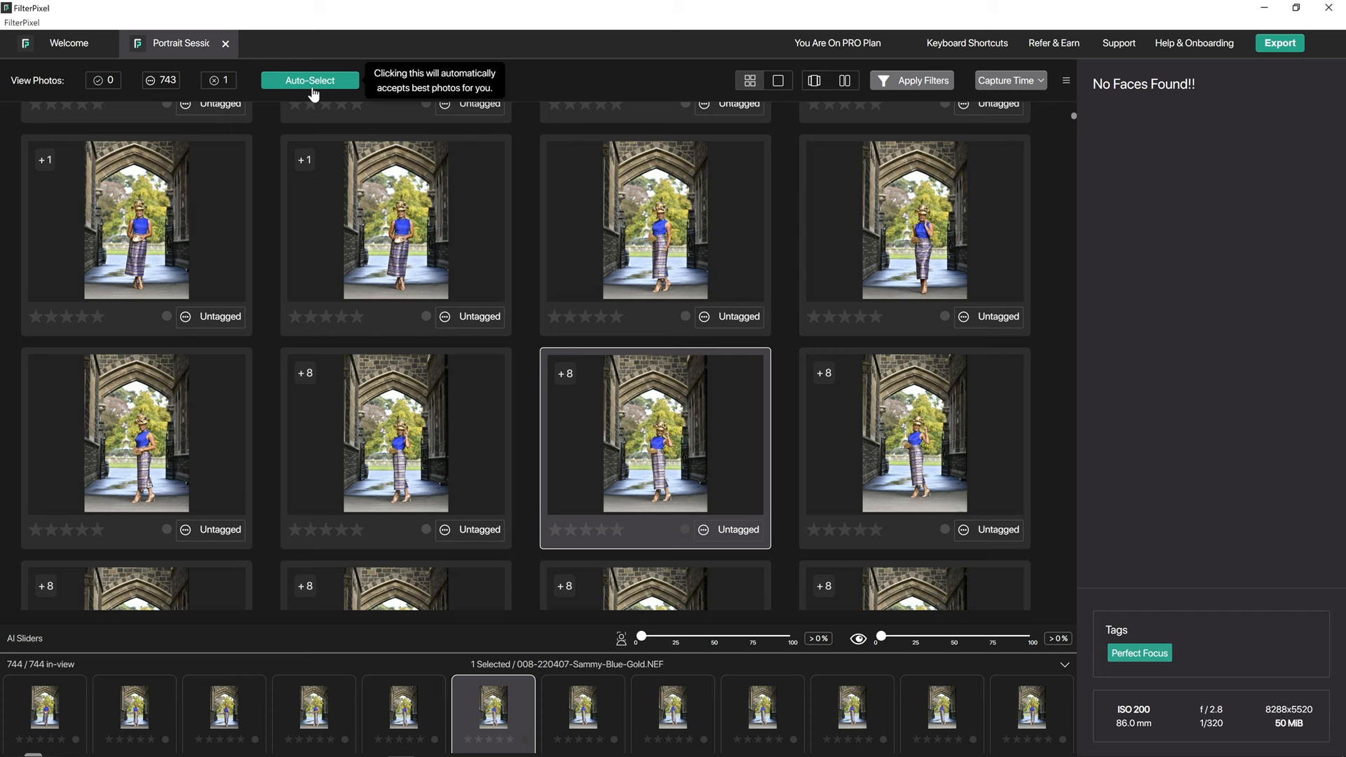
left_click(310, 80)
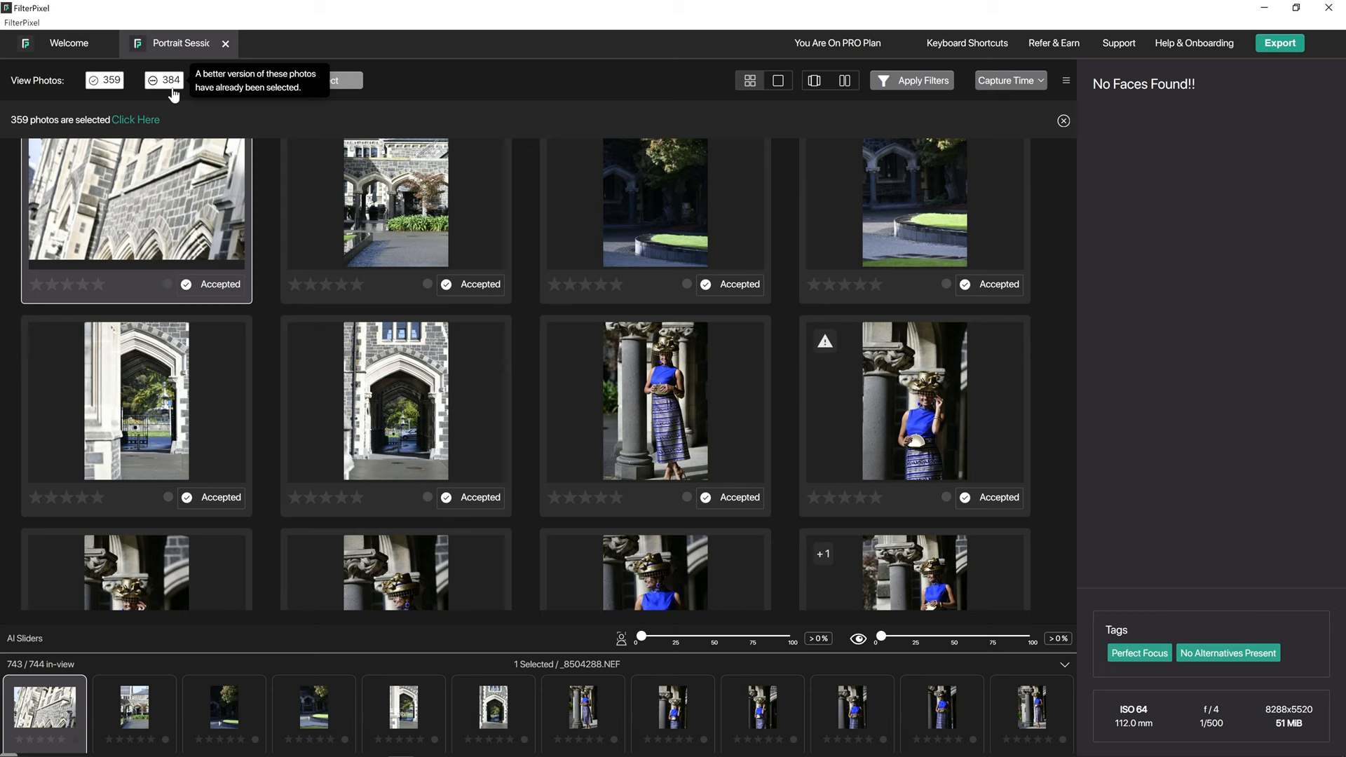
mouse_move(173, 83)
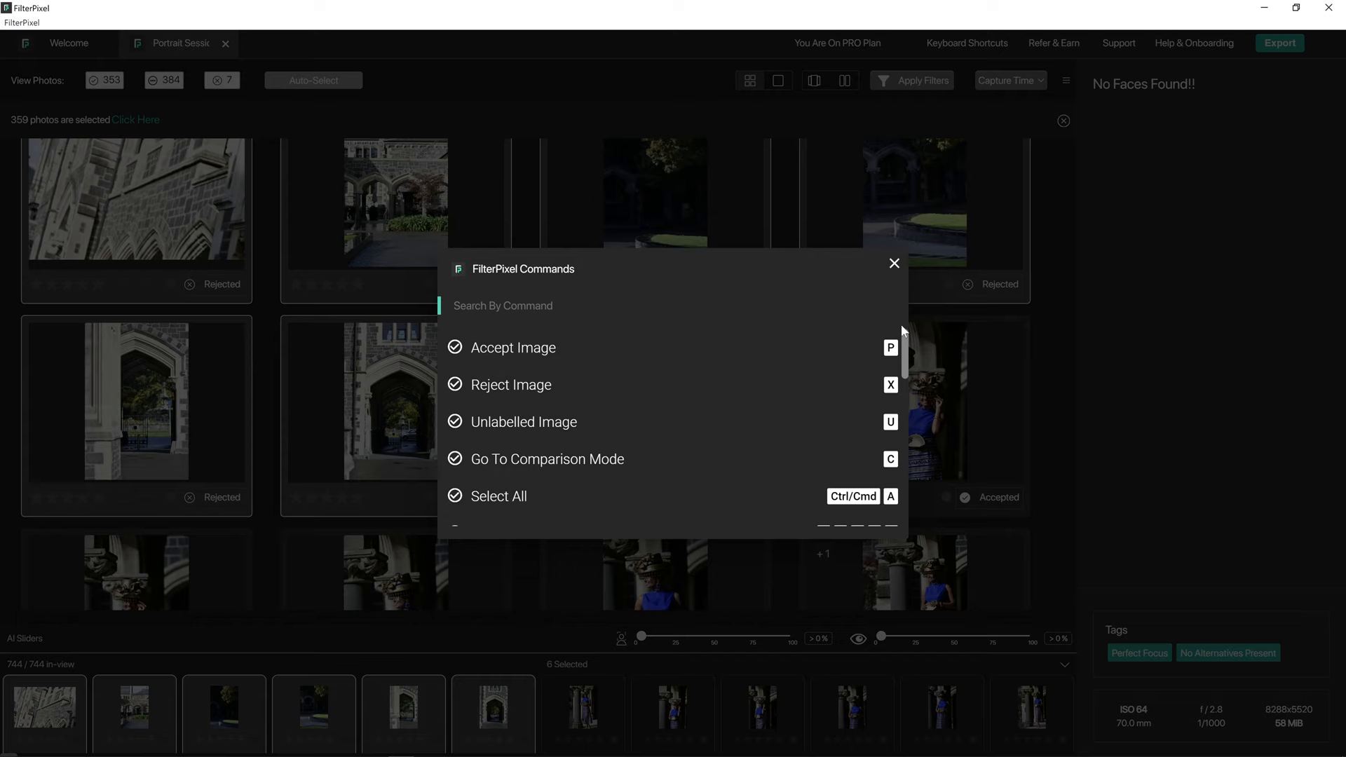
Scroll through the Commands palette's shortcuts, then close it.
scroll("down", 3)
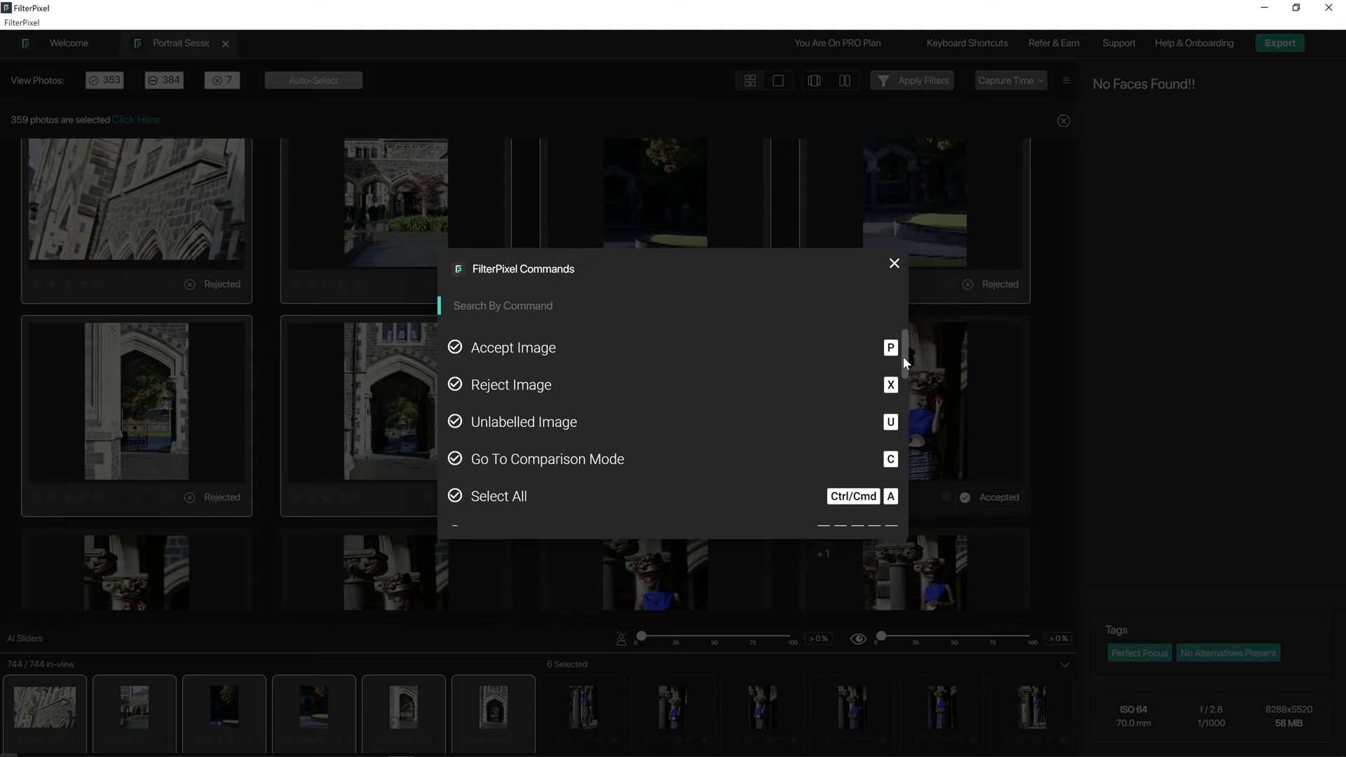
scroll("down", 3)
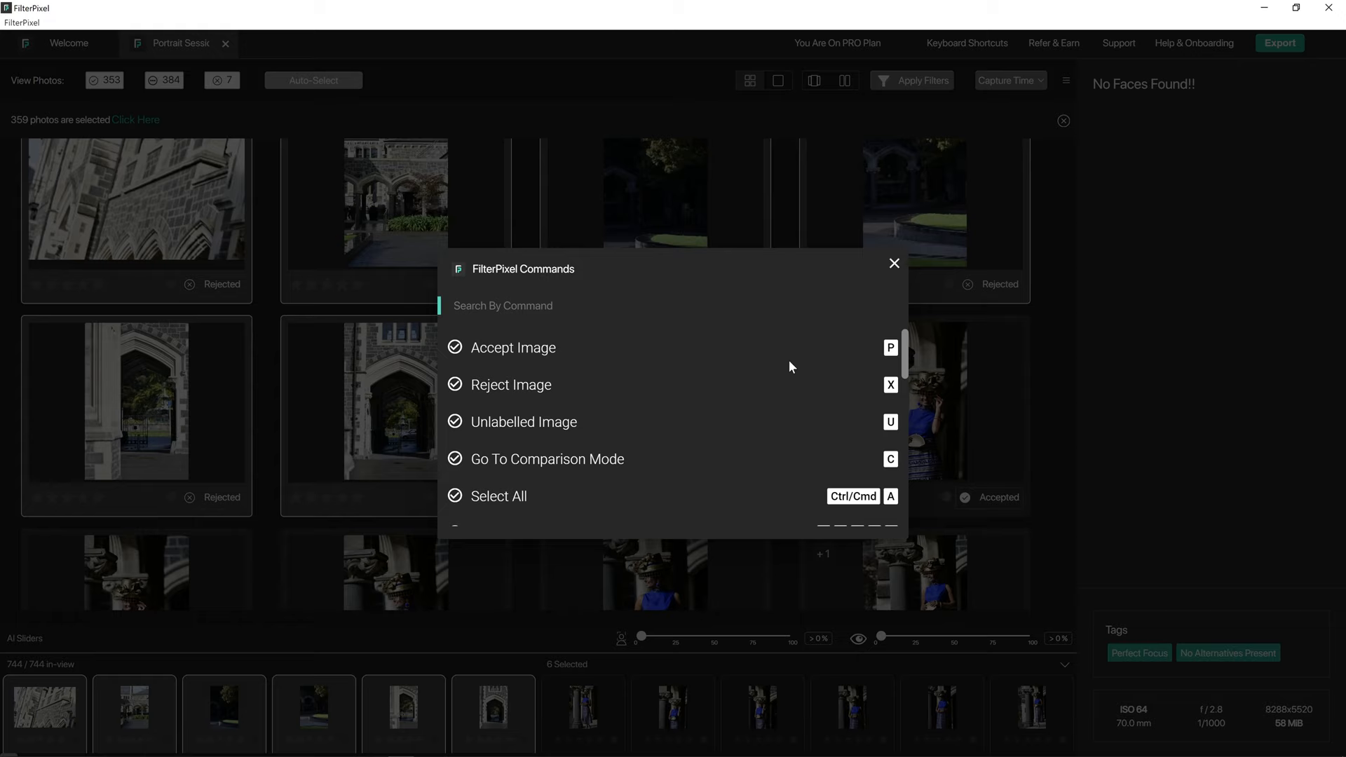
scroll("down", 3)
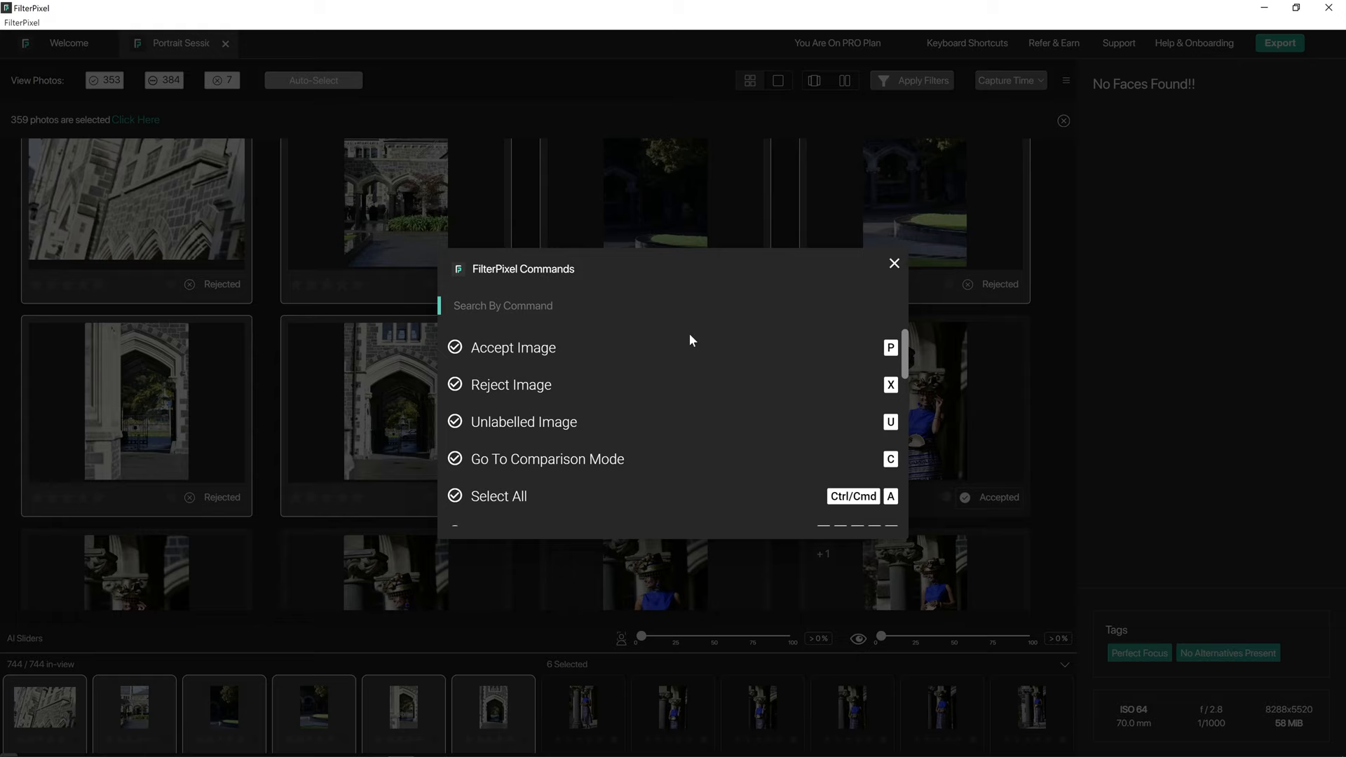
mouse_move(870, 415)
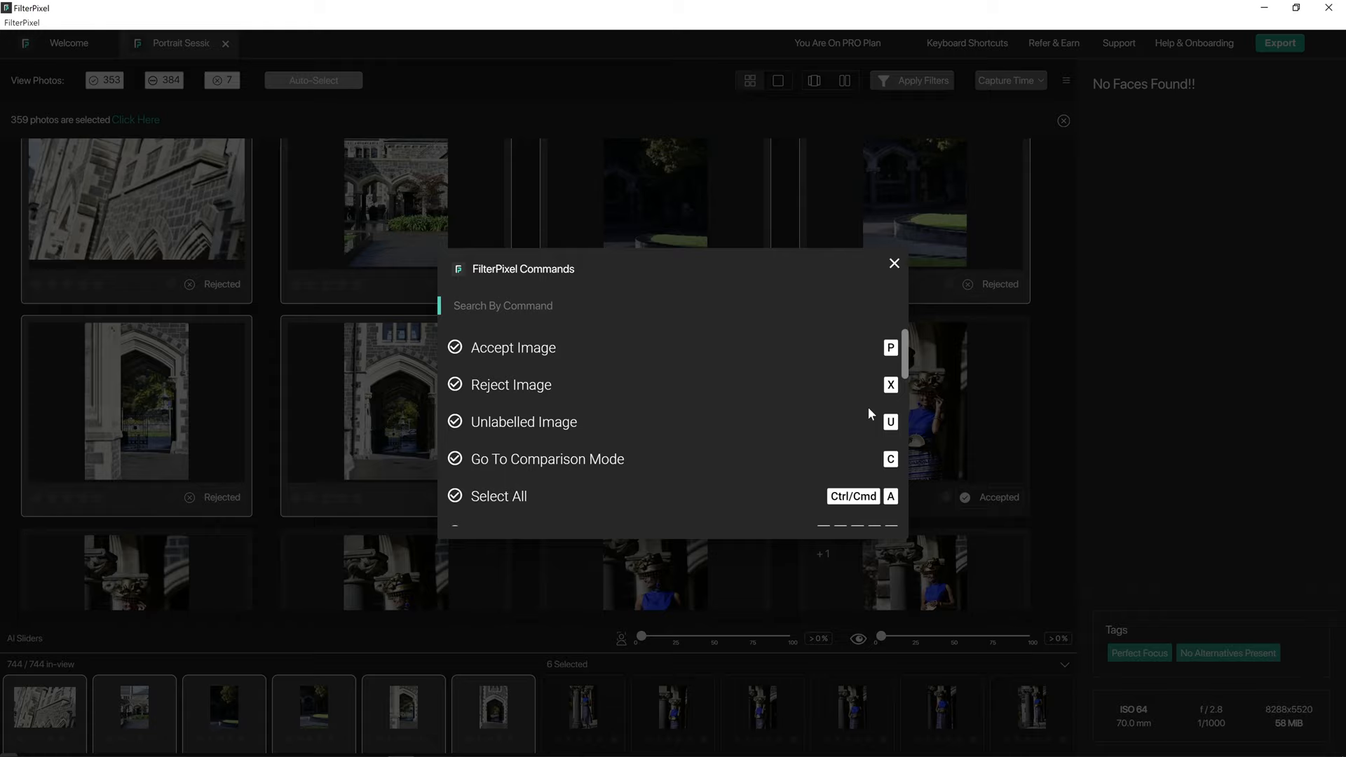
left_click(893, 263)
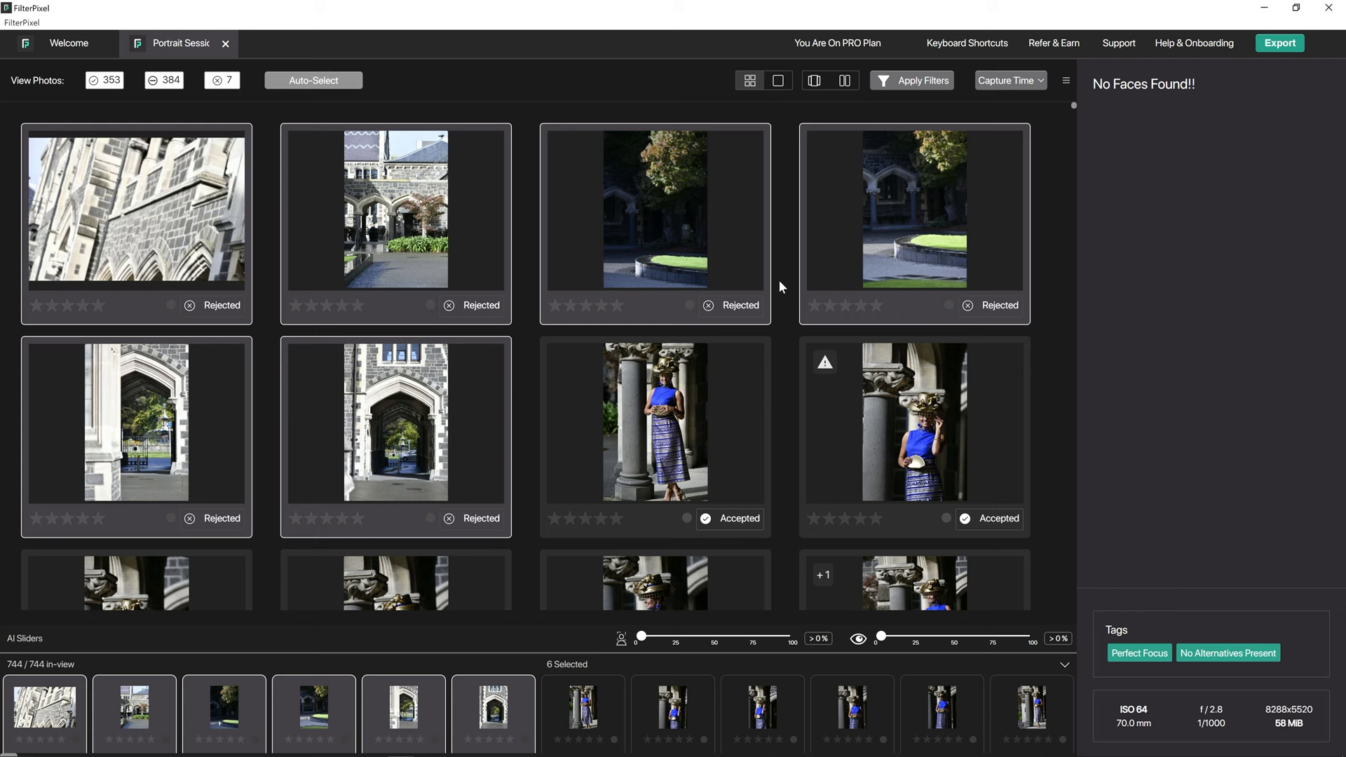
scroll("down", 3)
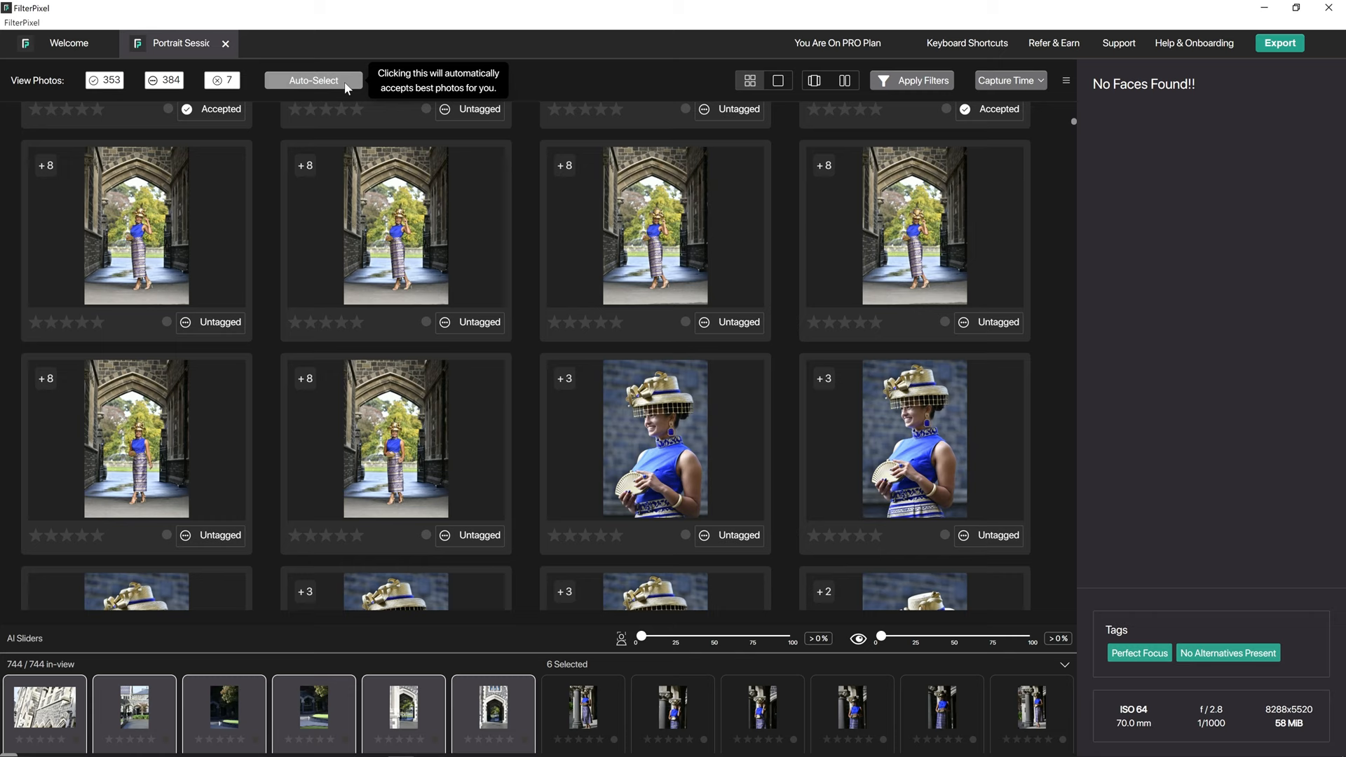
mouse_move(754, 98)
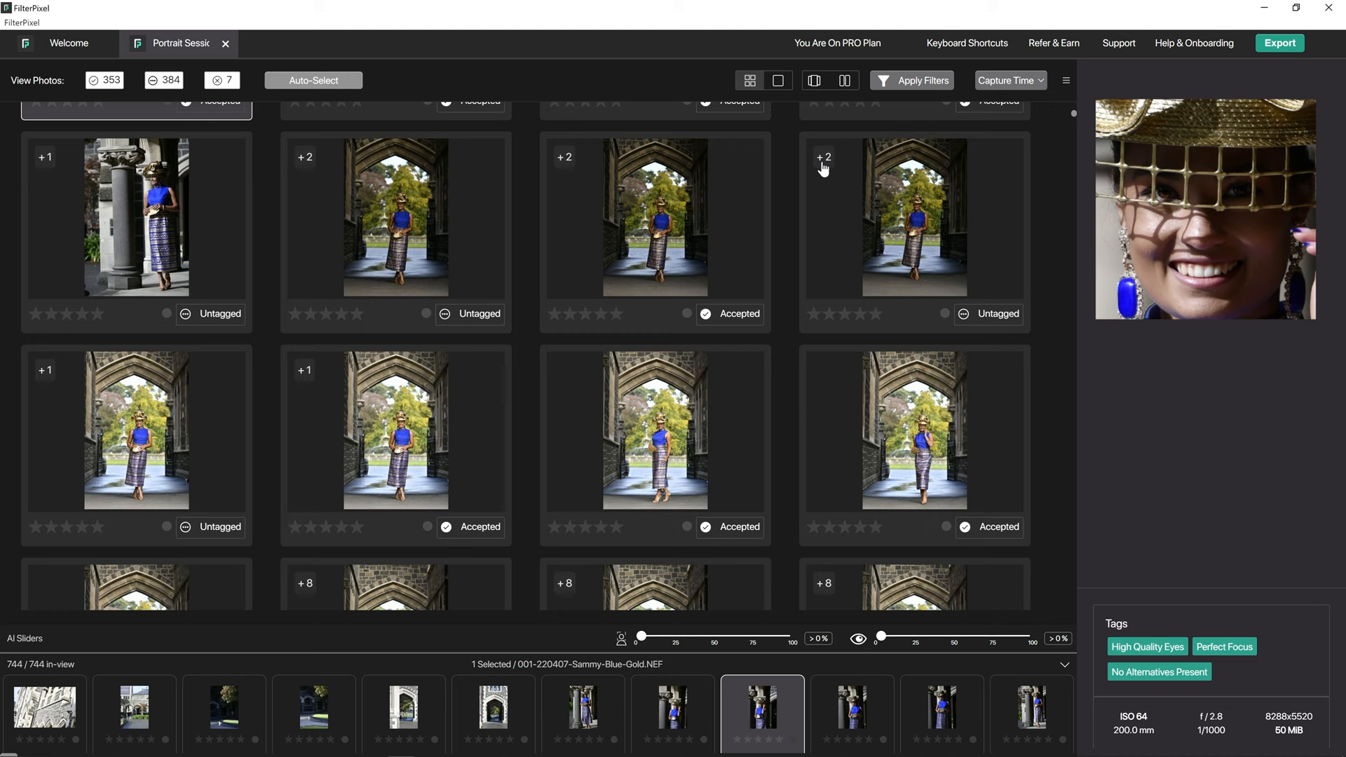
mouse_move(880, 201)
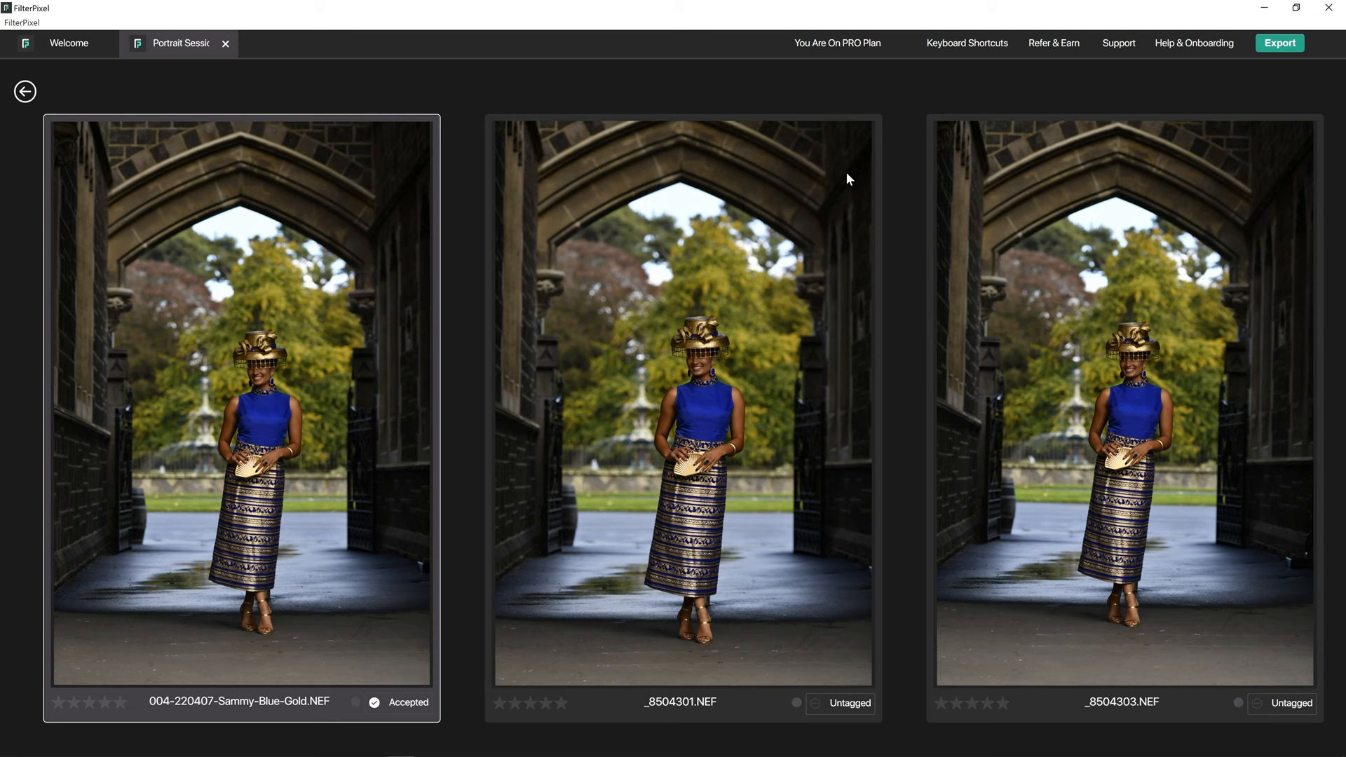
mouse_move(298, 354)
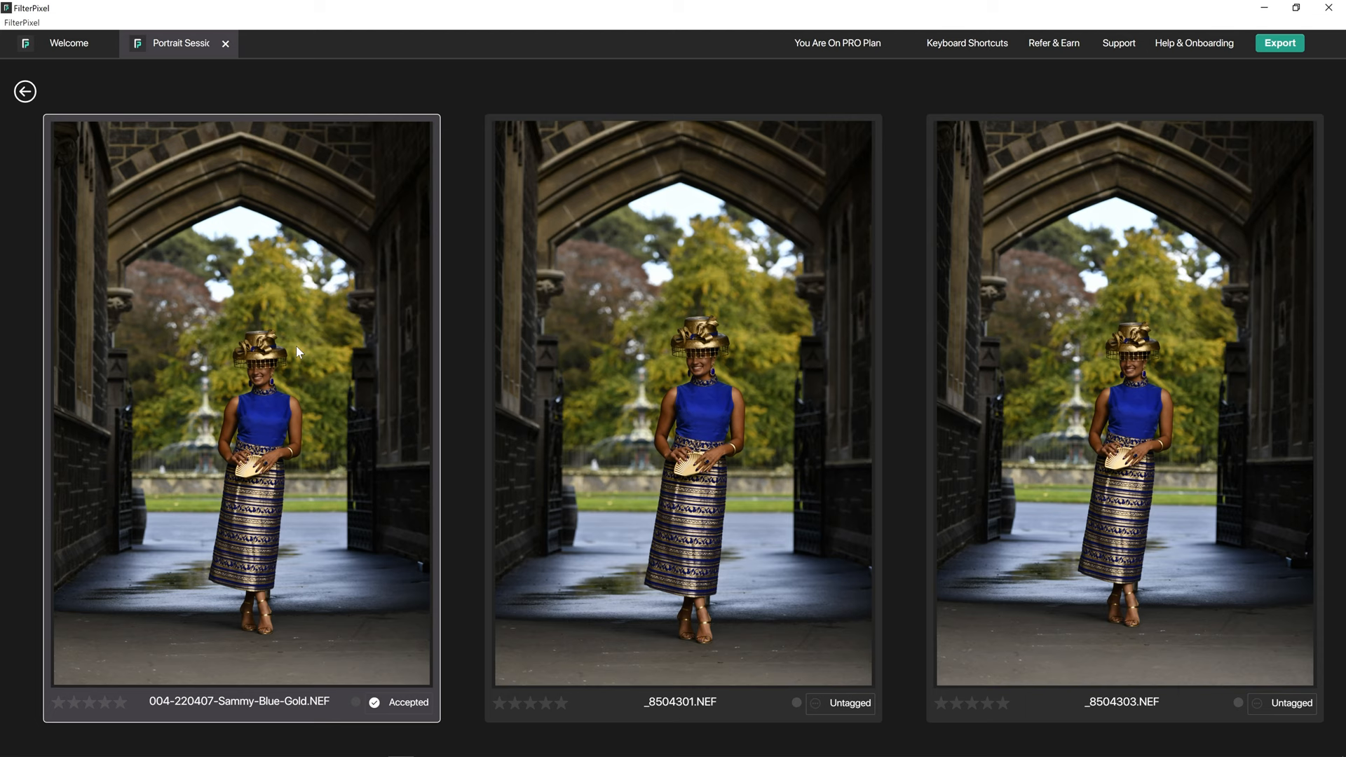
mouse_move(286, 319)
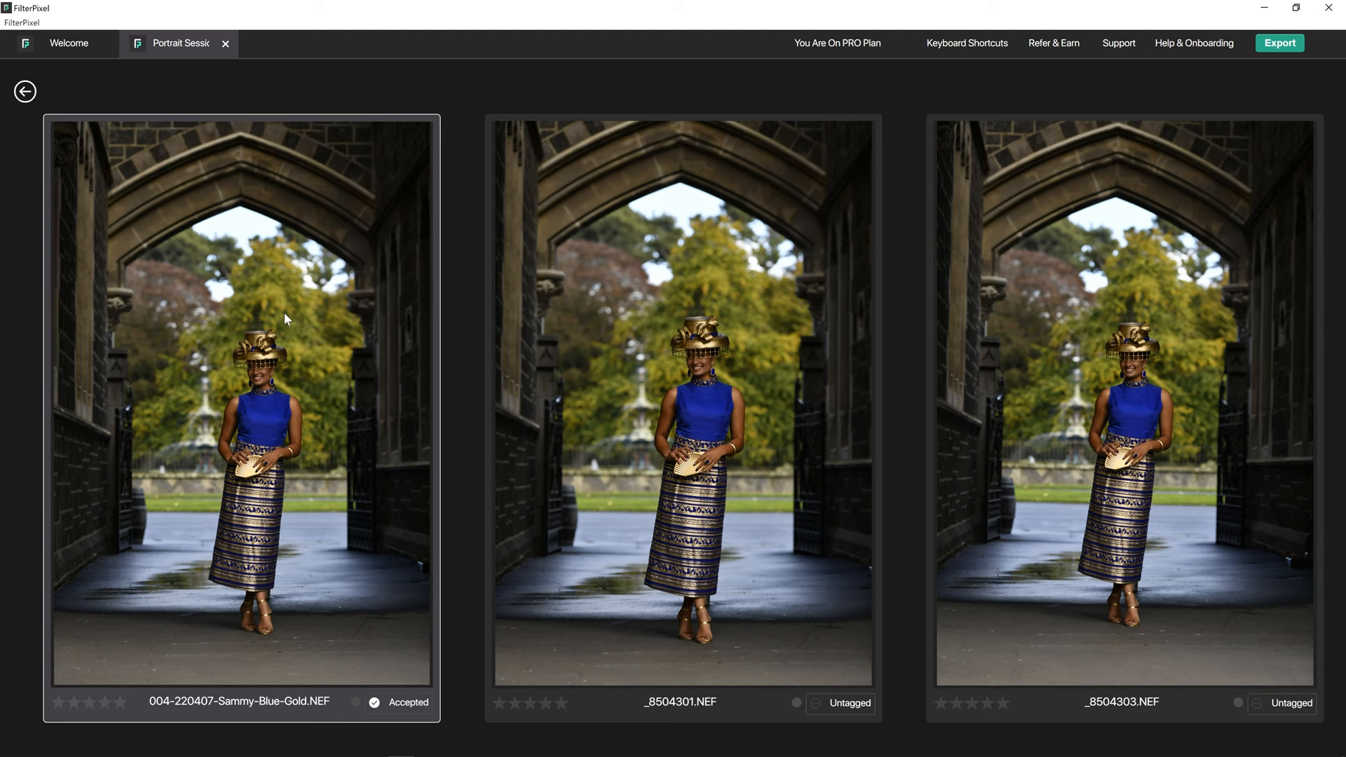
mouse_move(1032, 704)
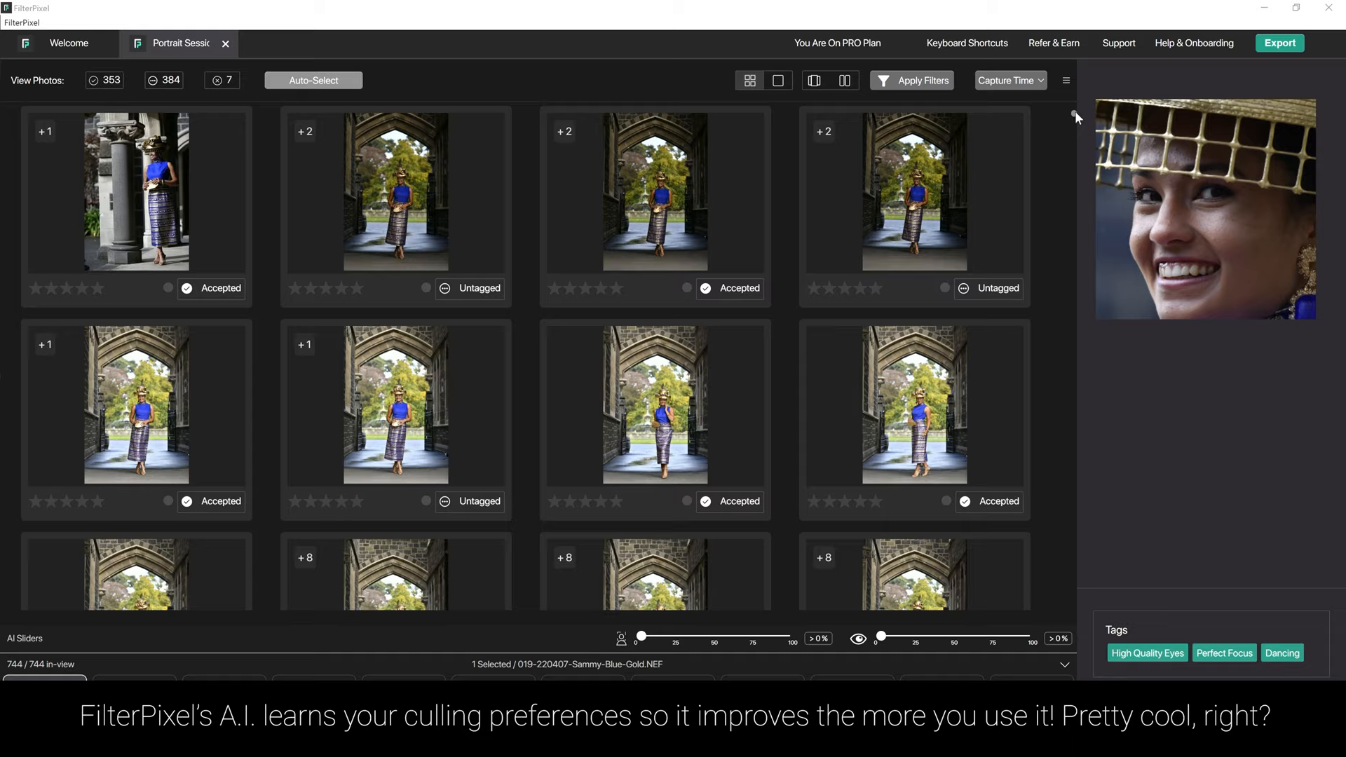
Scroll the Commands palette and close it, returning to the accepted-photos grid.
scroll("down", 3)
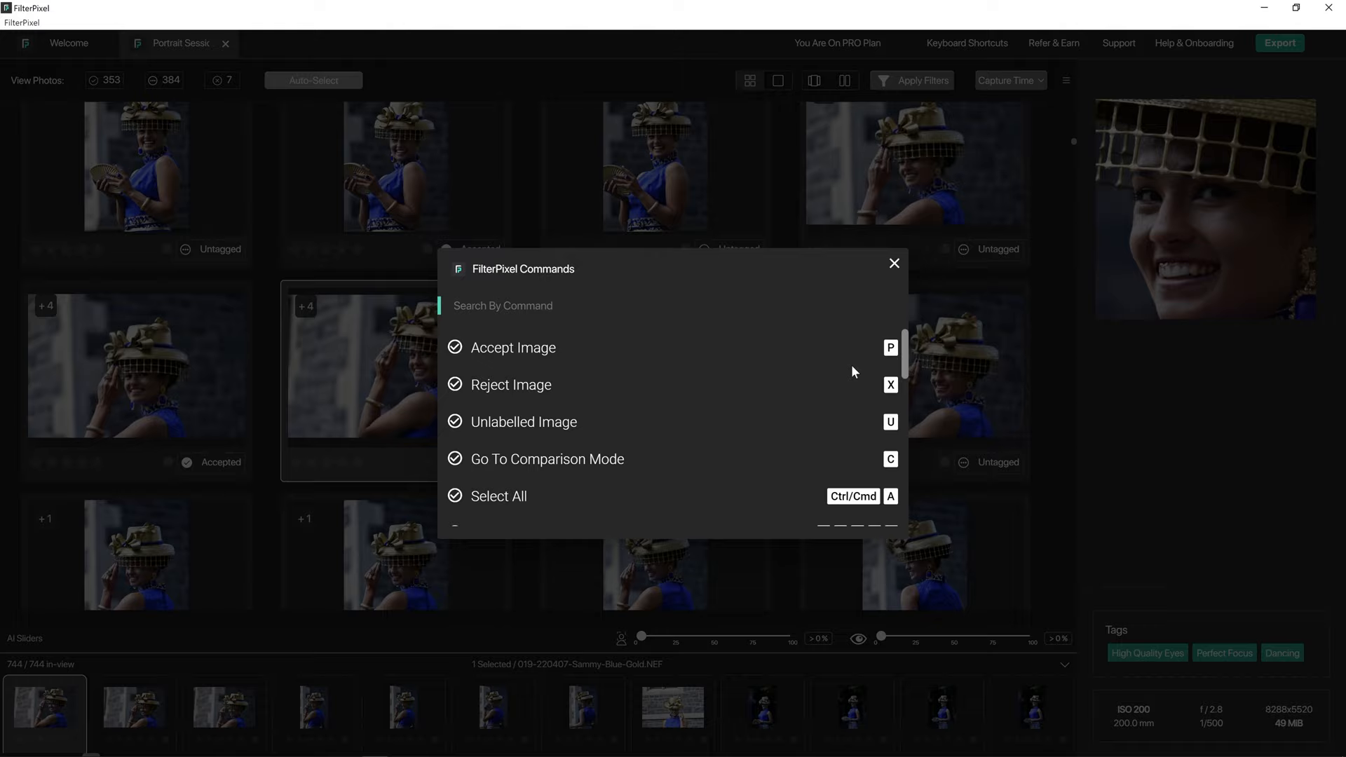
left_click(547, 458)
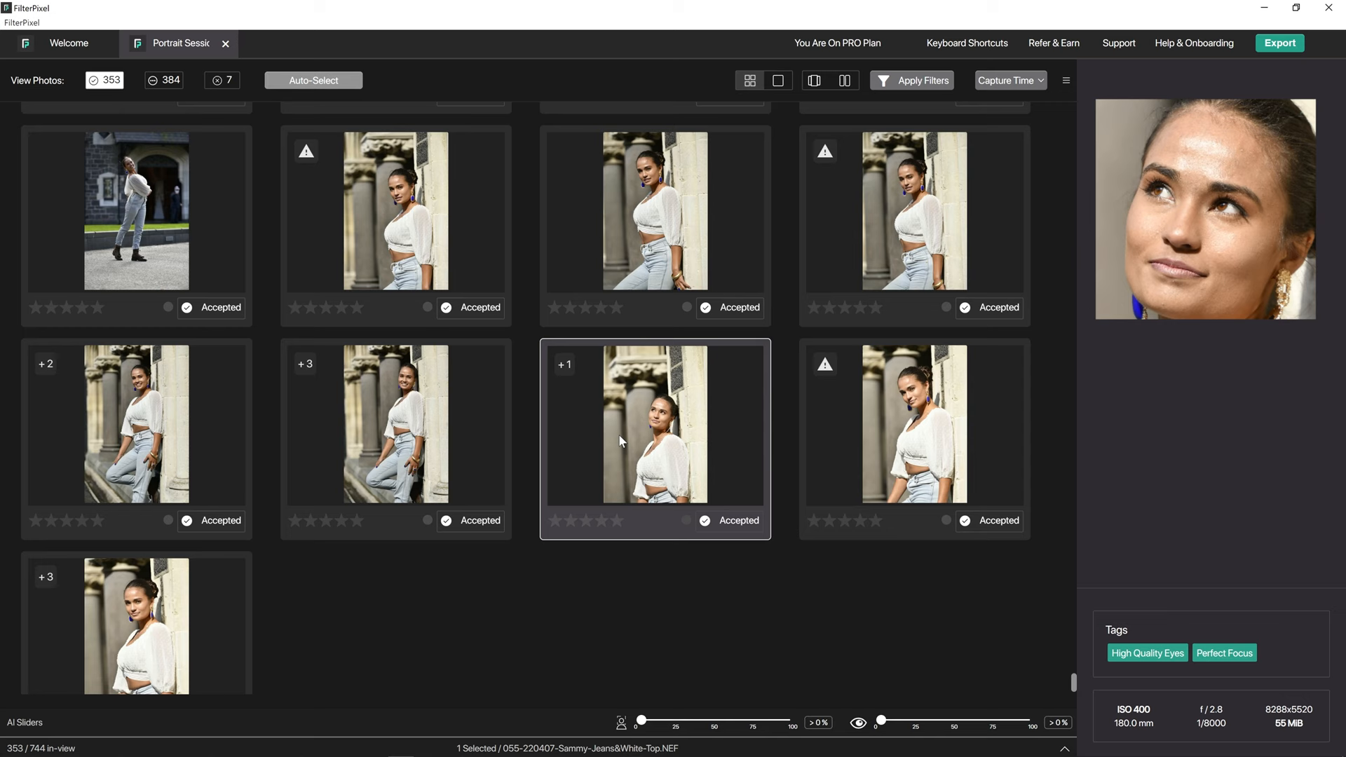
mouse_move(902, 366)
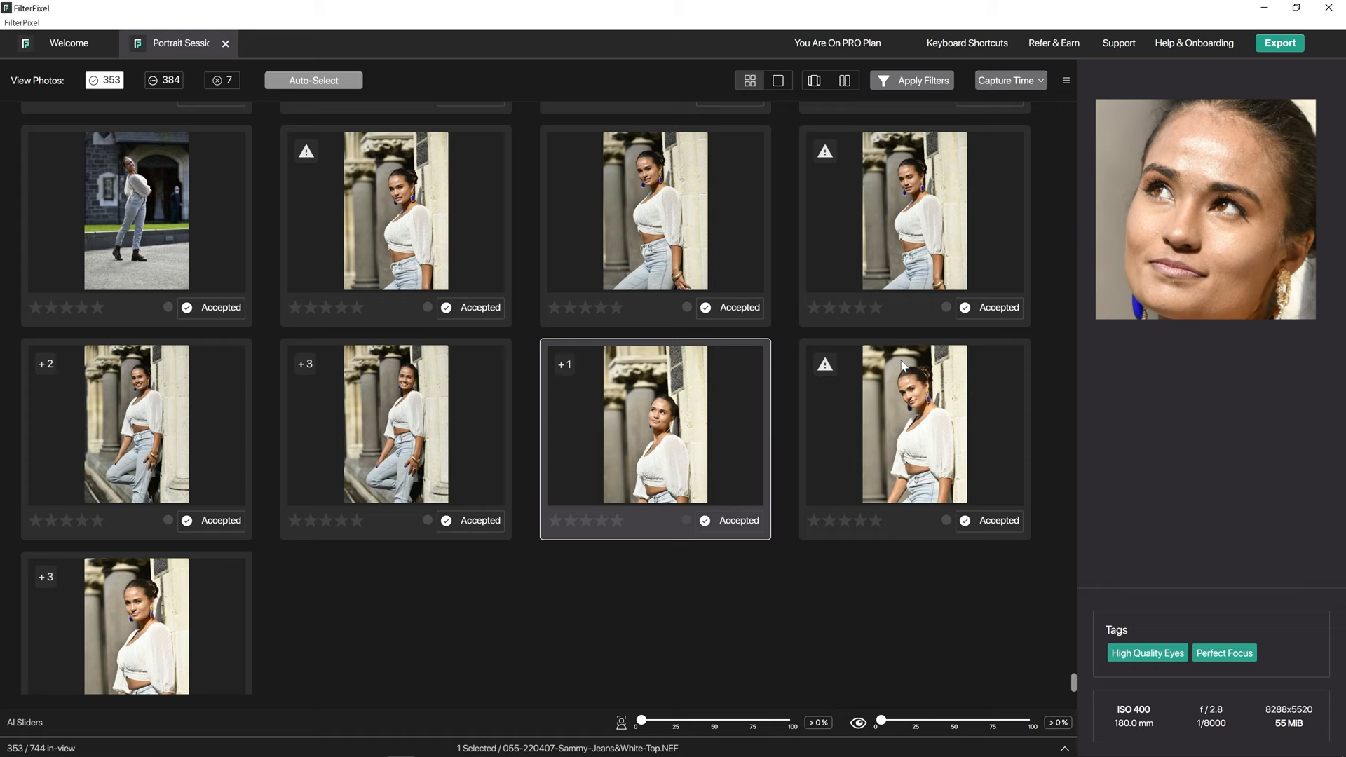
Adjust the Focus quality AI filter to about 85% on accepted photos.
left_click(913, 438)
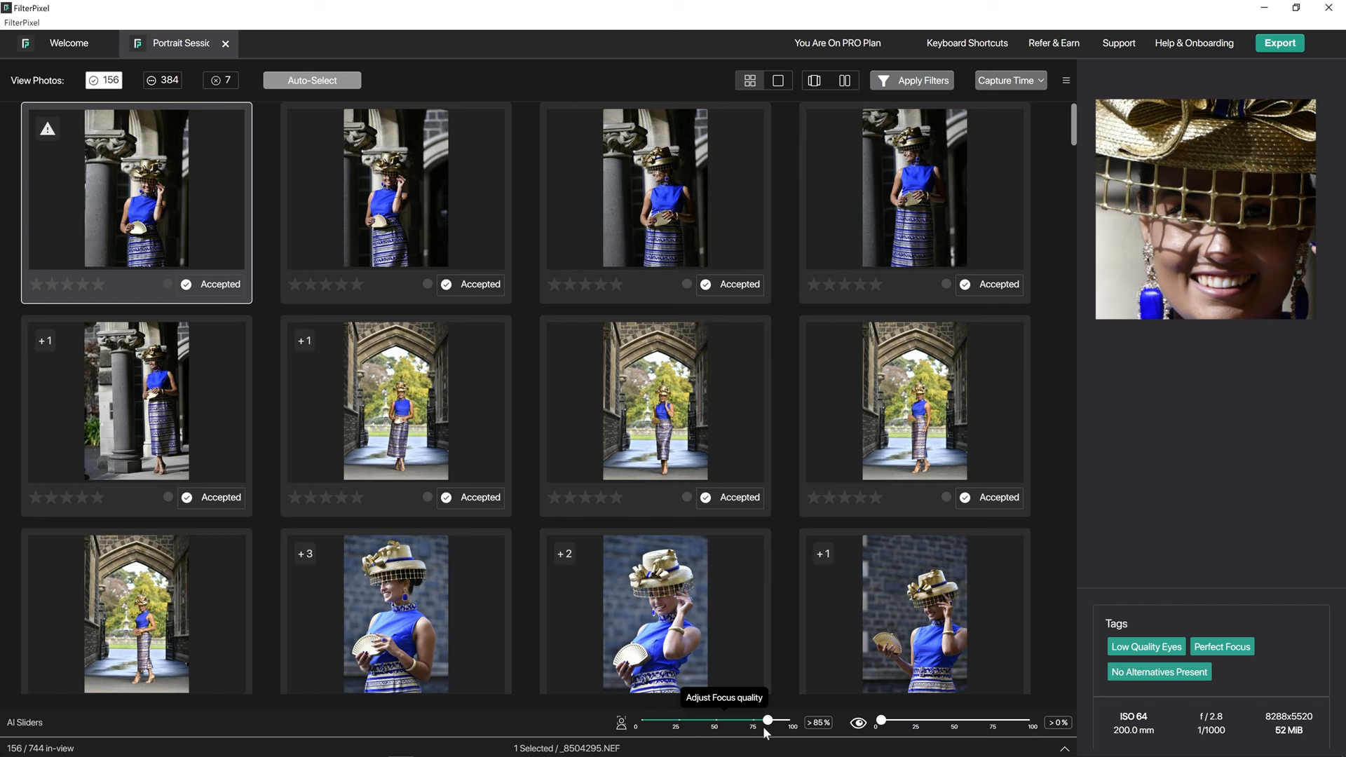
Set the Focus AI slider to 86% and the Eye quality AI slider to 70%.
left_click_drag(766, 720, 779, 720)
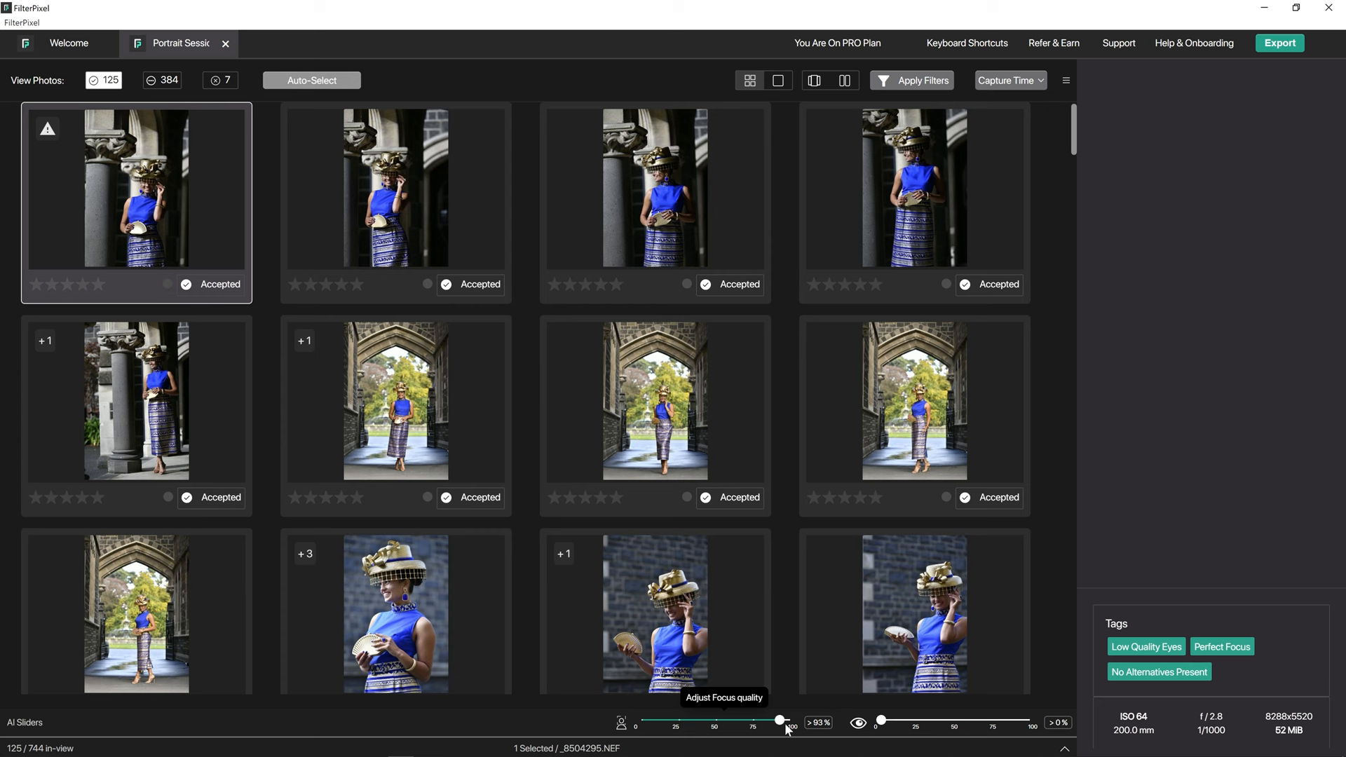
left_click_drag(779, 719, 635, 719)
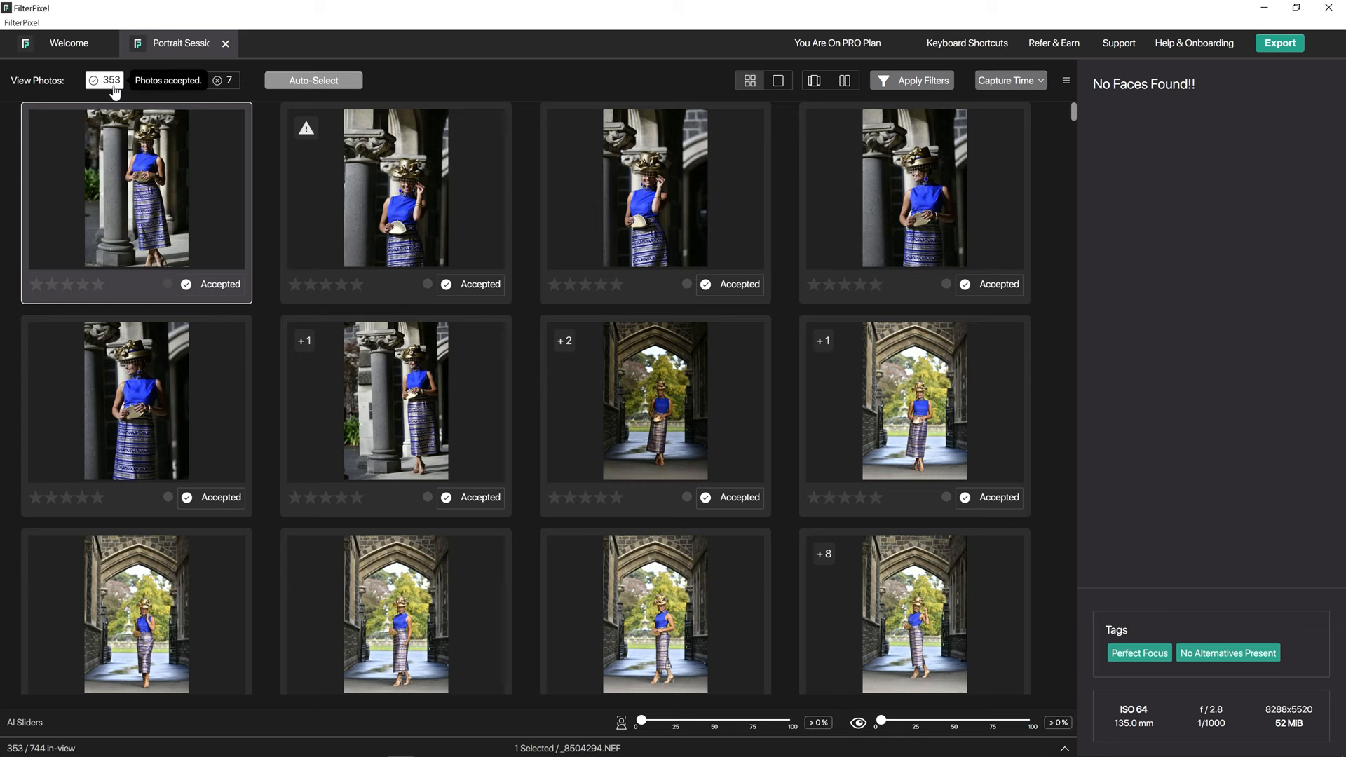
left_click_drag(643, 720, 768, 719)
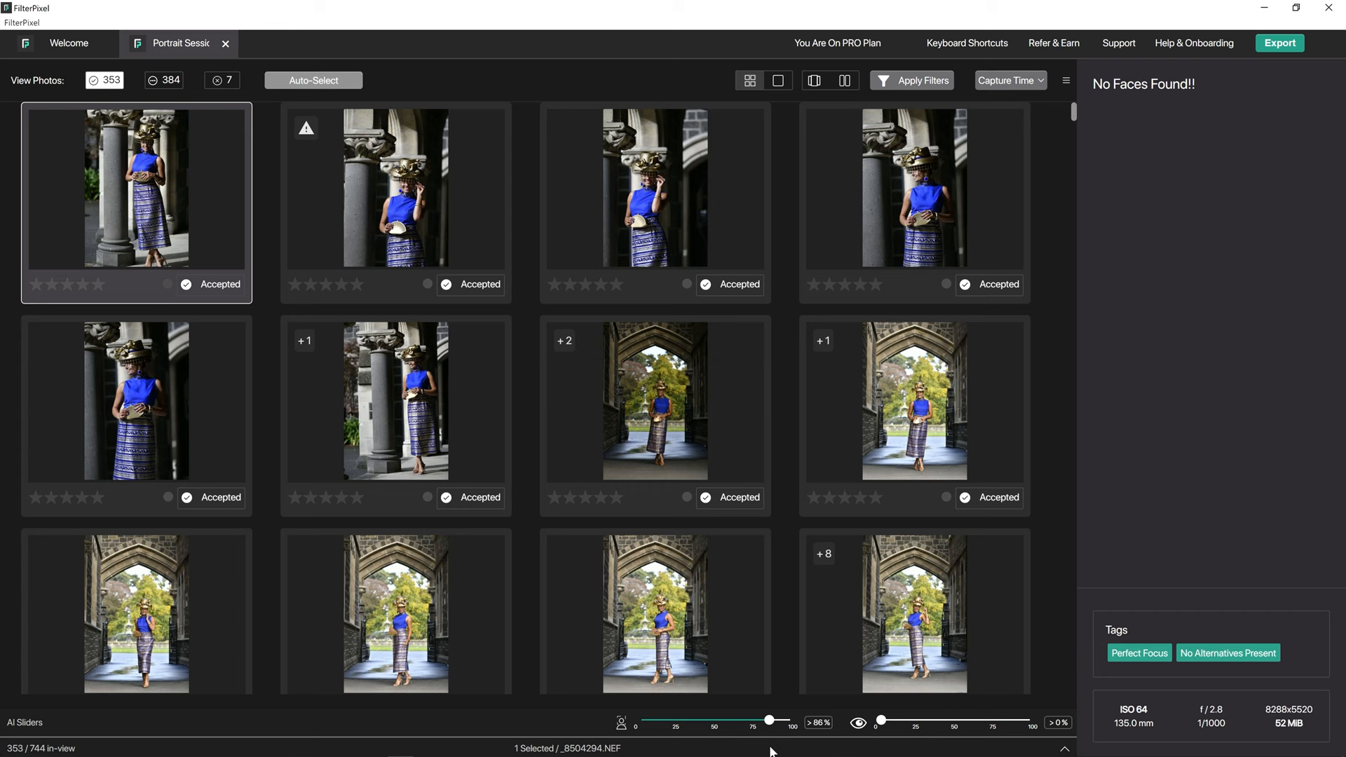
left_click_drag(879, 719, 984, 719)
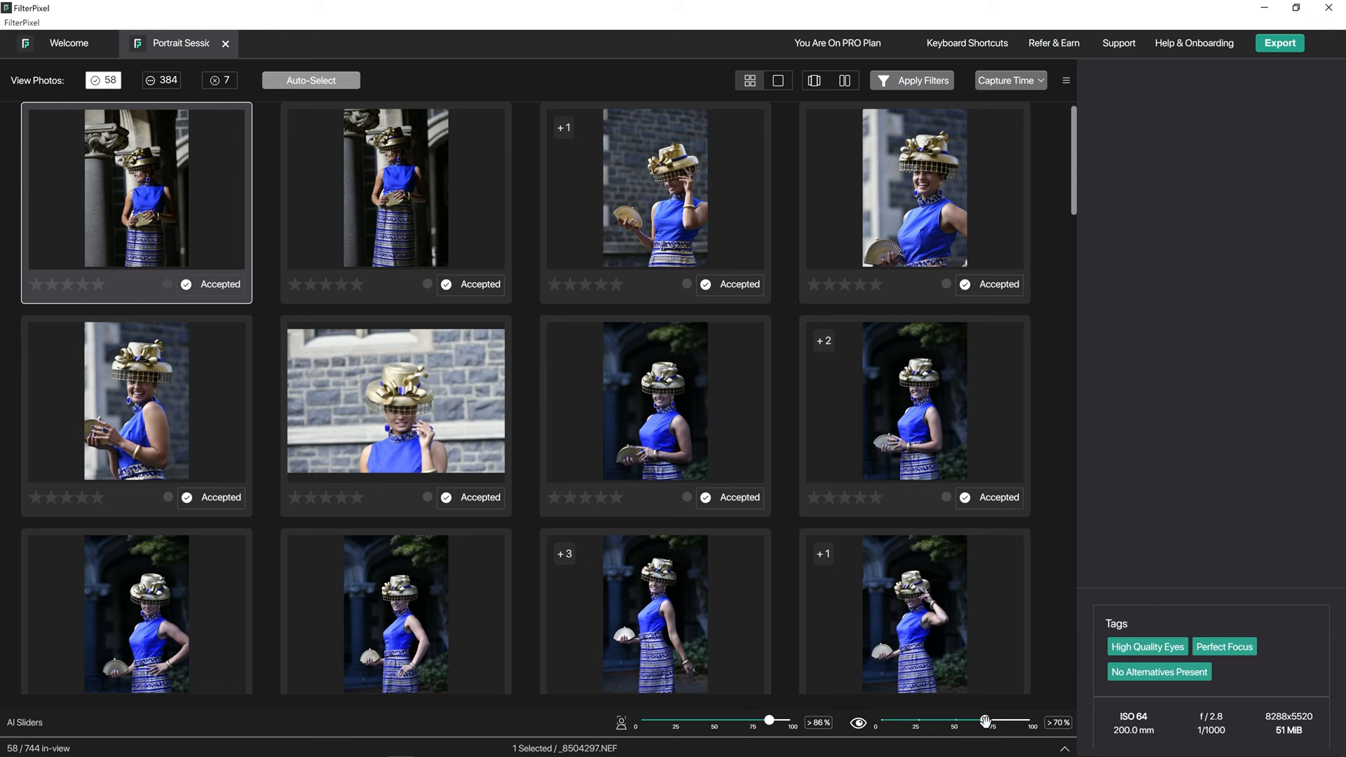
scroll("down", 3)
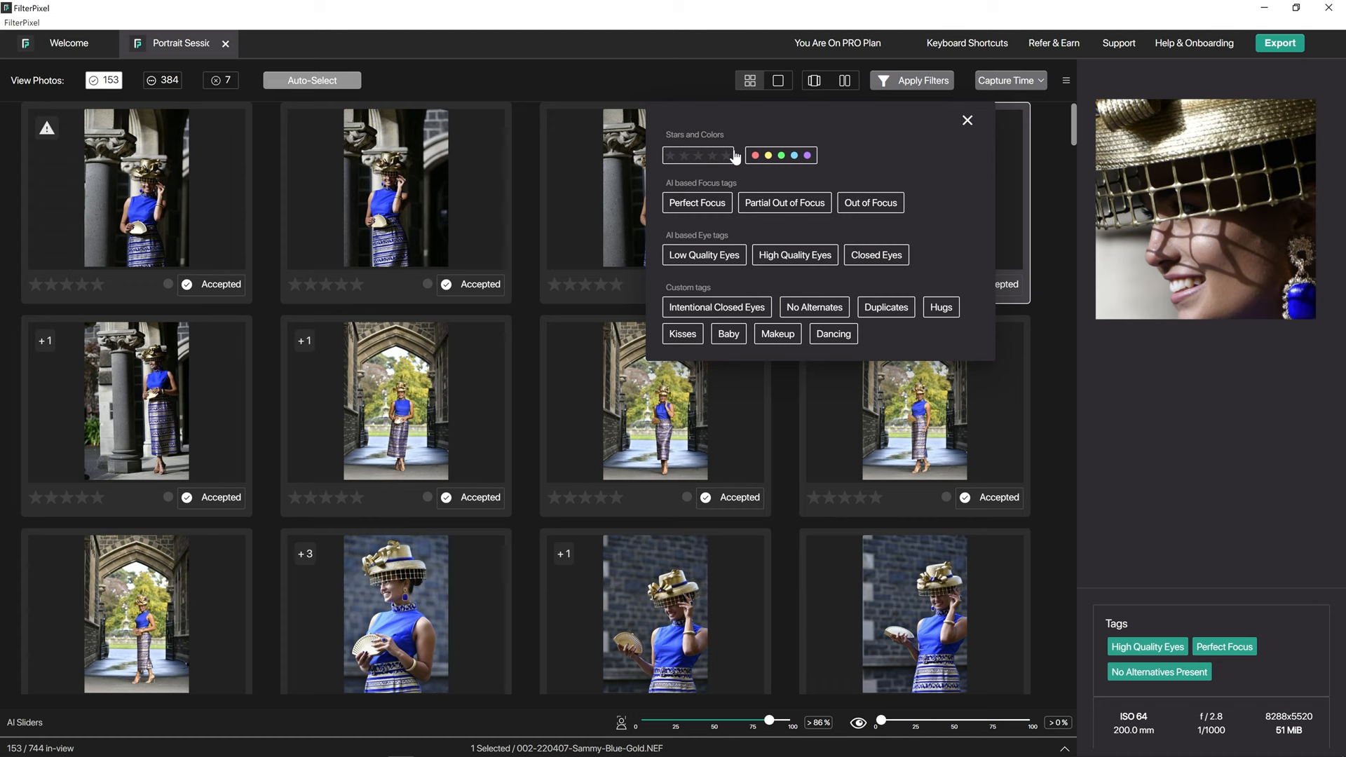
mouse_move(944, 124)
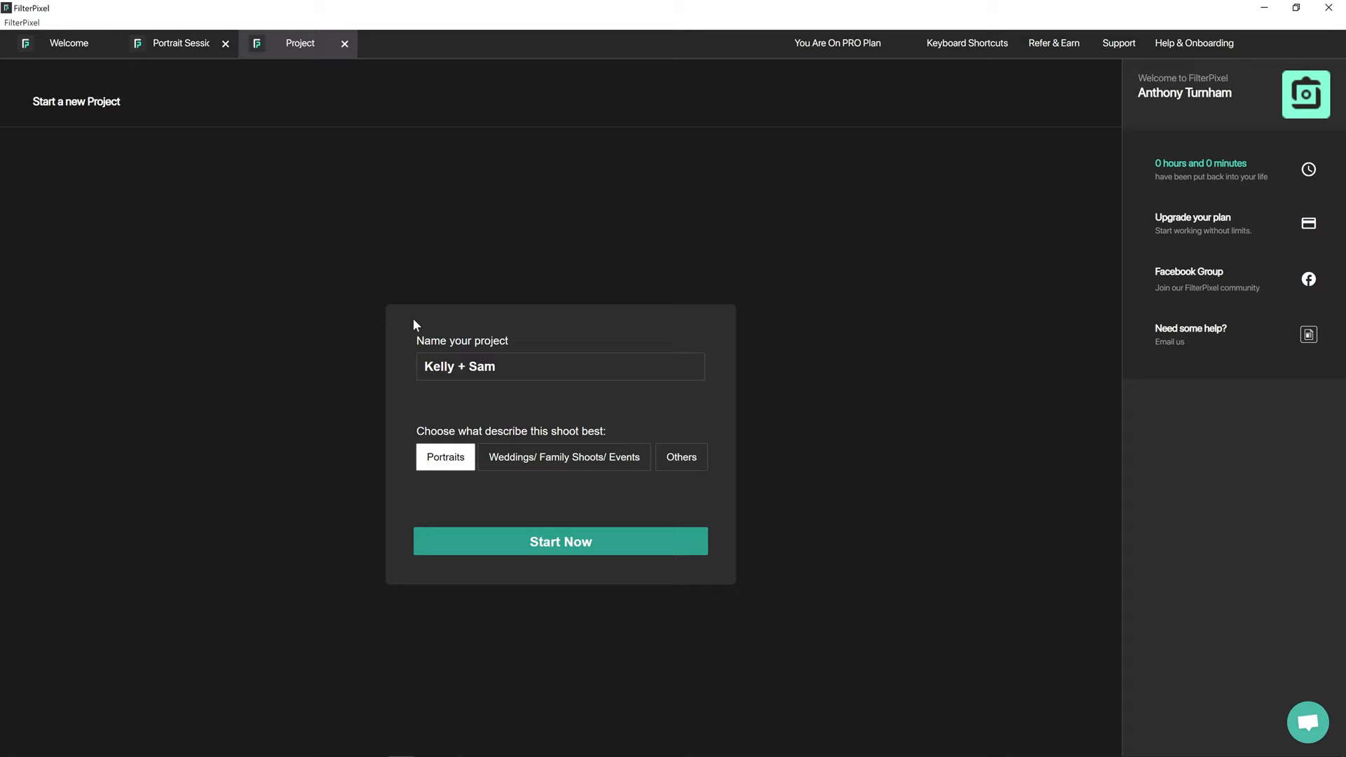
Set the Kelly + Sam project's shoot type to Weddings/Family Shoots/Events.
left_click(560, 541)
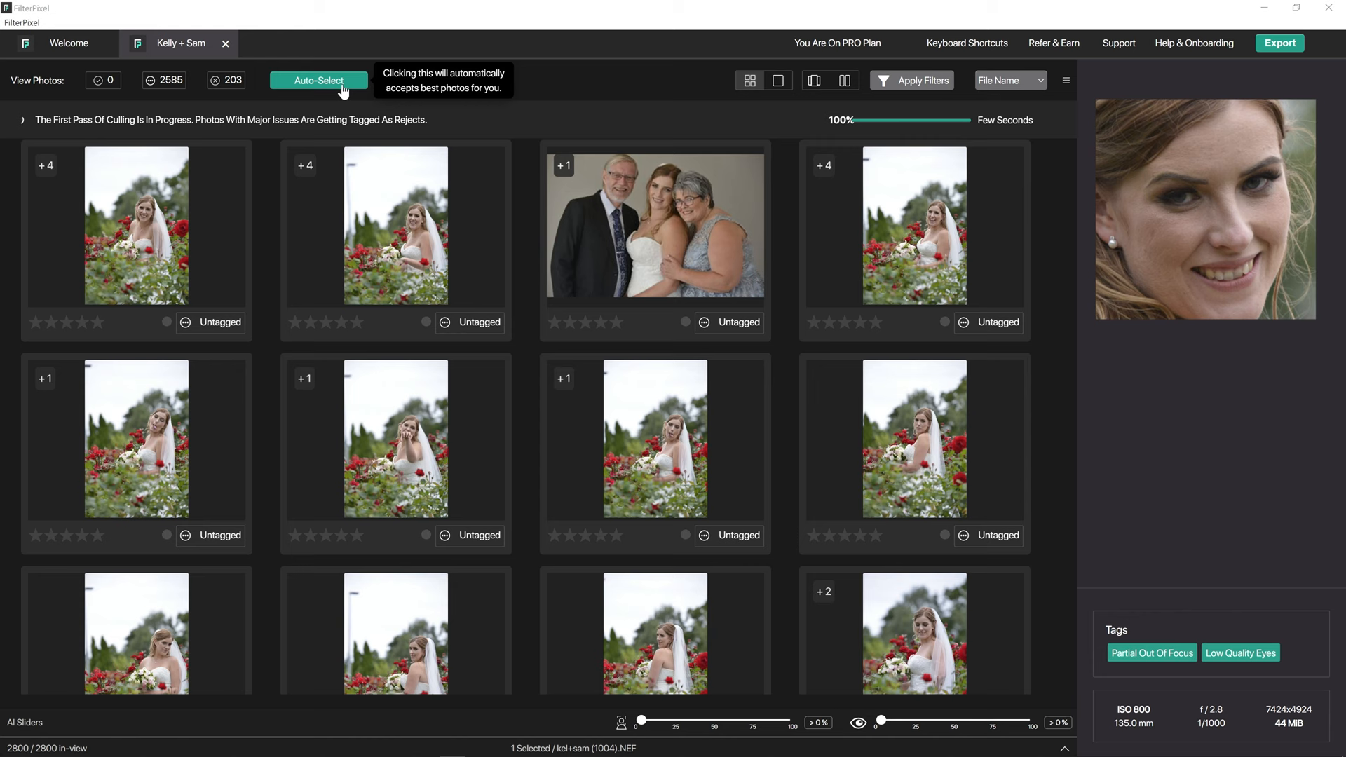
Run Auto-Select on the Kelly + Sam photos and scroll through the results.
left_click(319, 80)
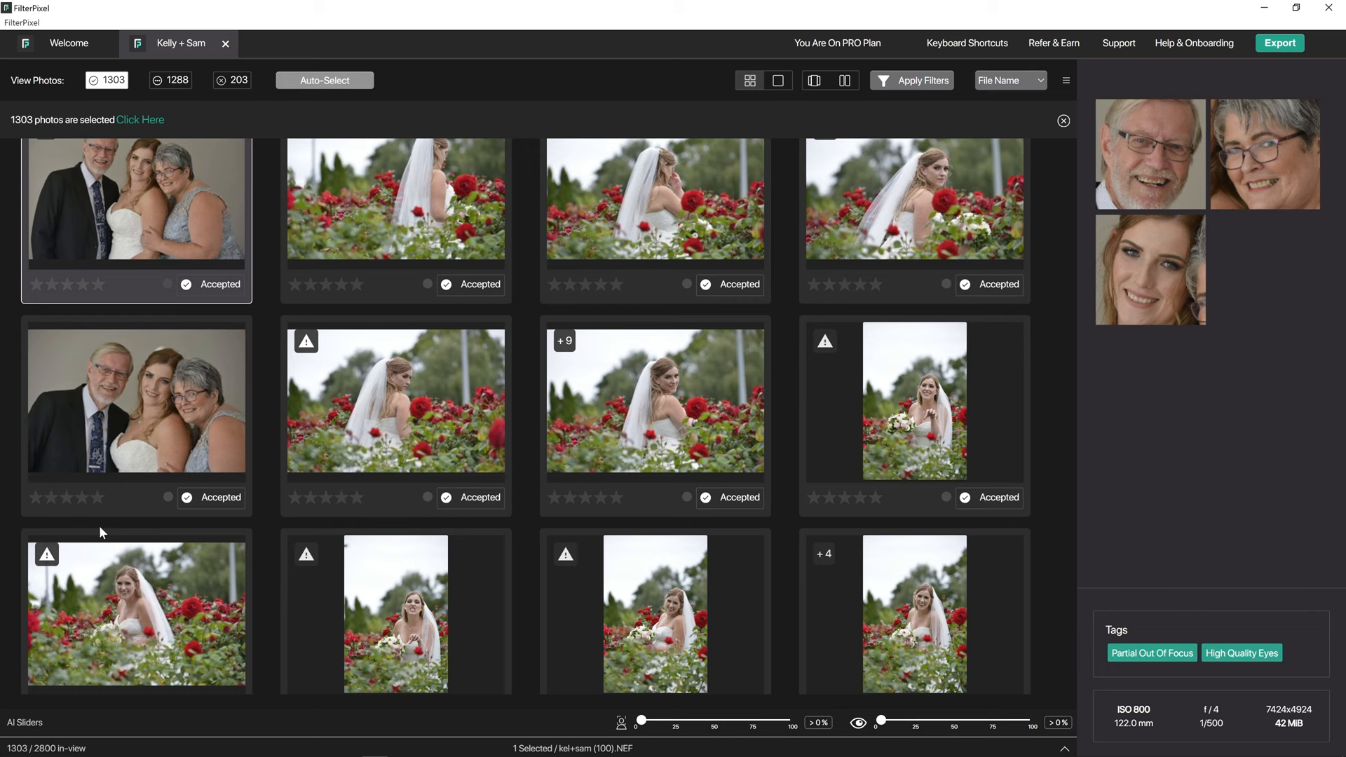
scroll("down", 3)
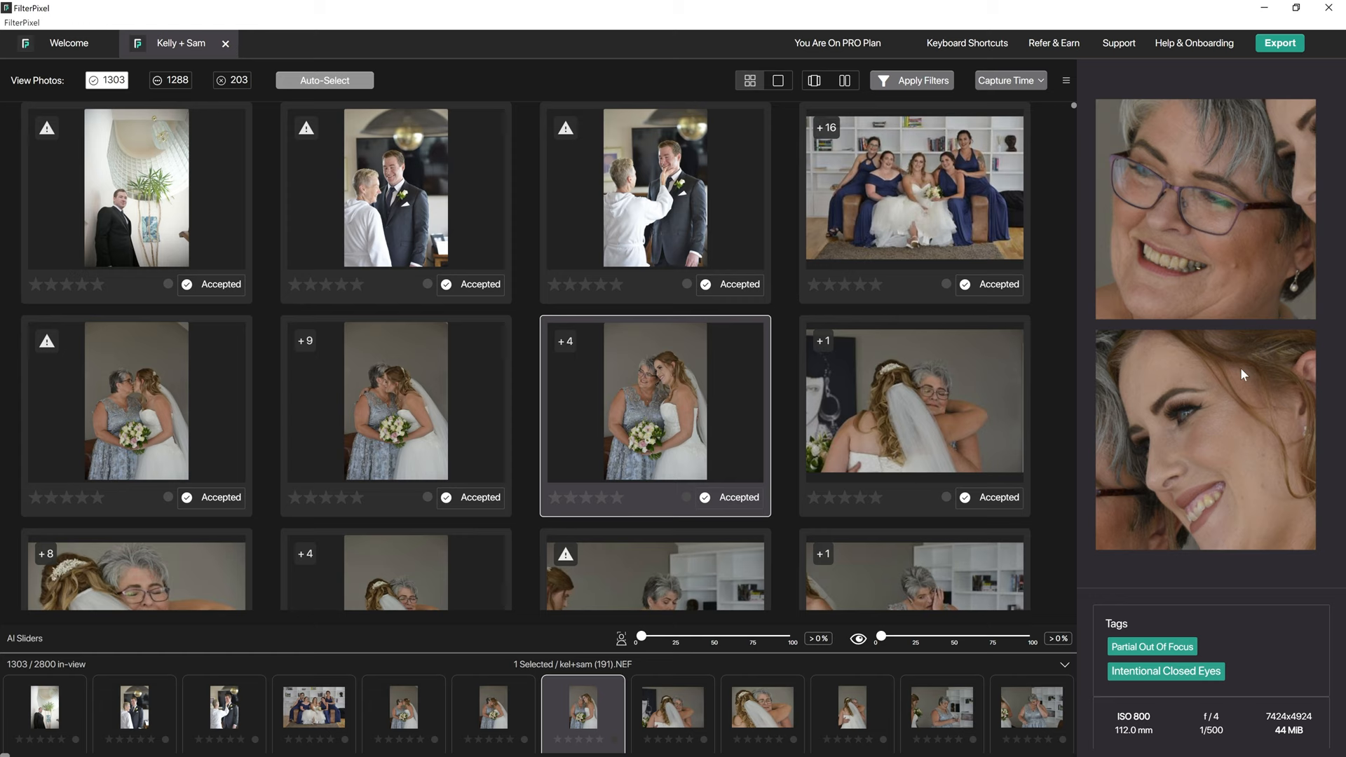
Inspect the detected faces in the bridesmaids group photo, then open the export window for the 1303 accepted photos.
left_click(914, 190)
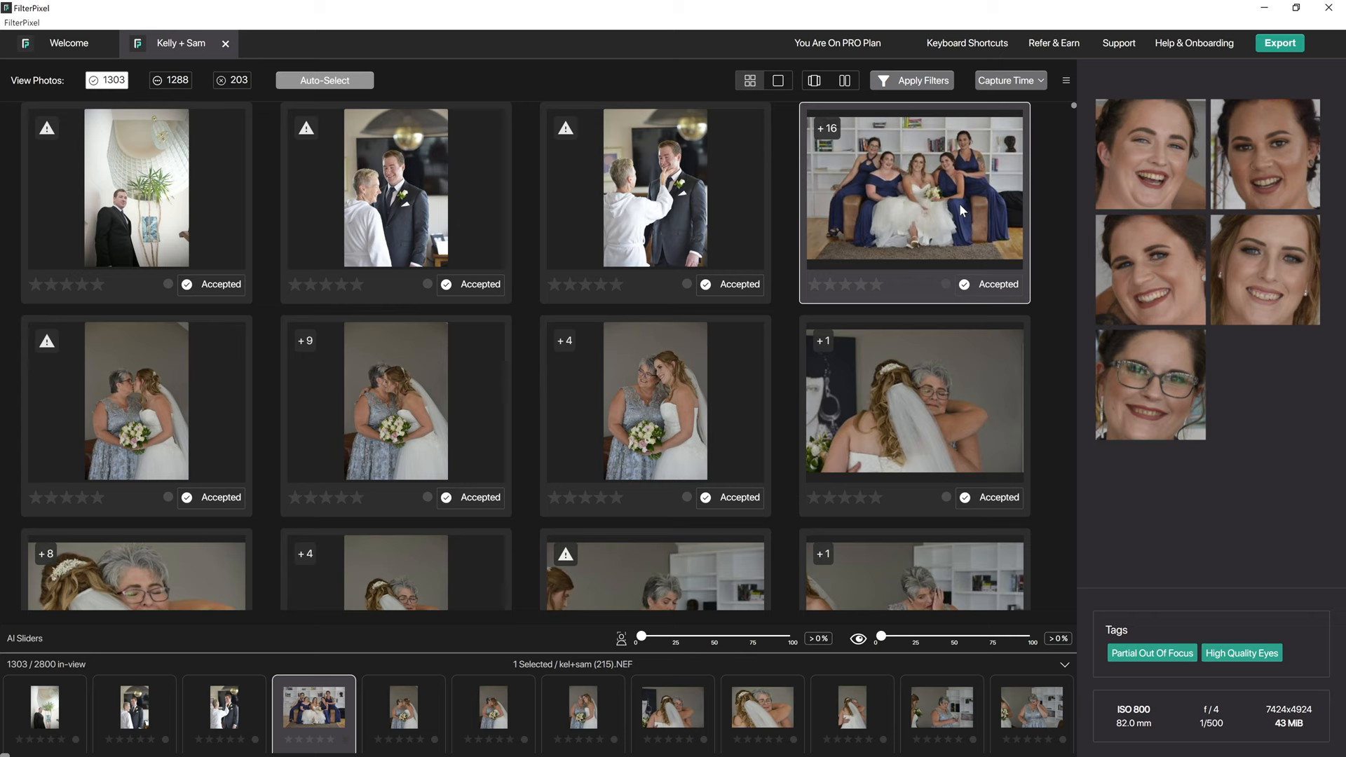
mouse_move(1163, 182)
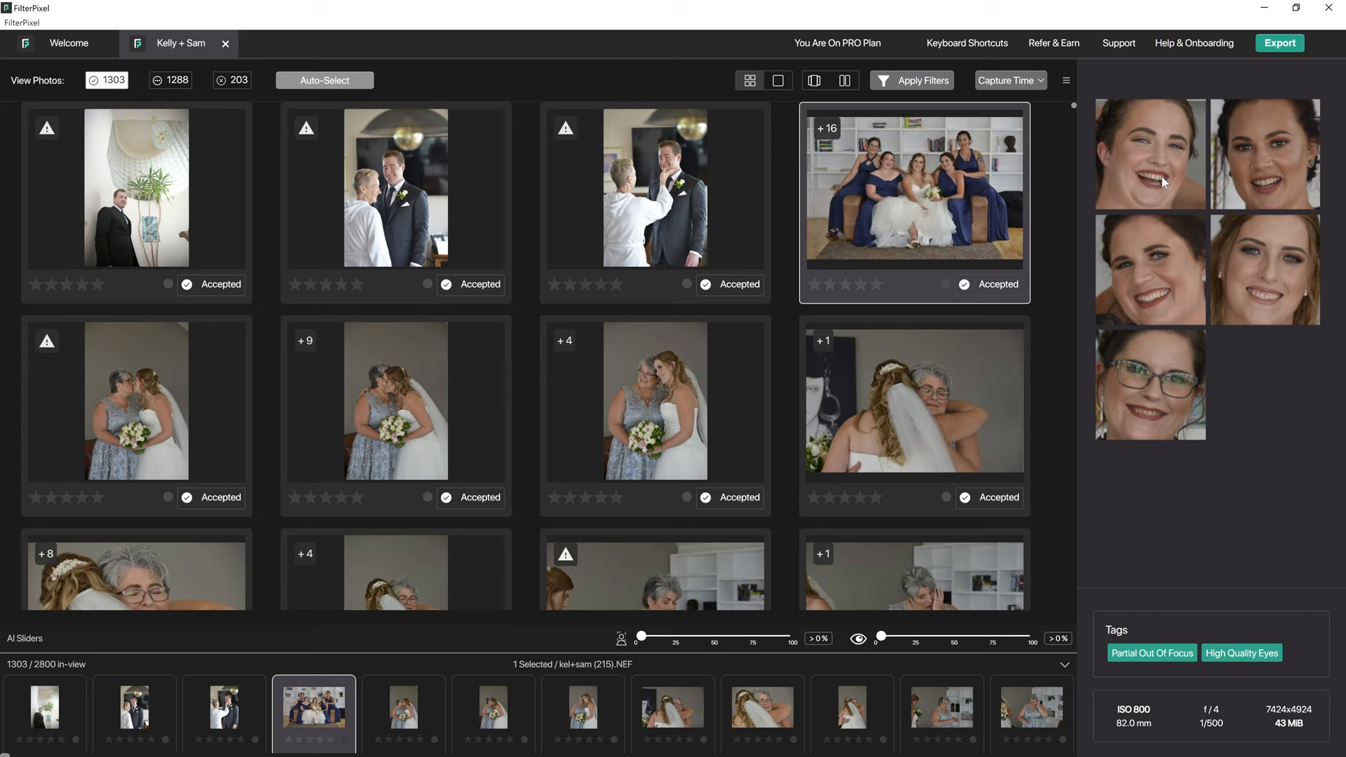
mouse_move(834, 132)
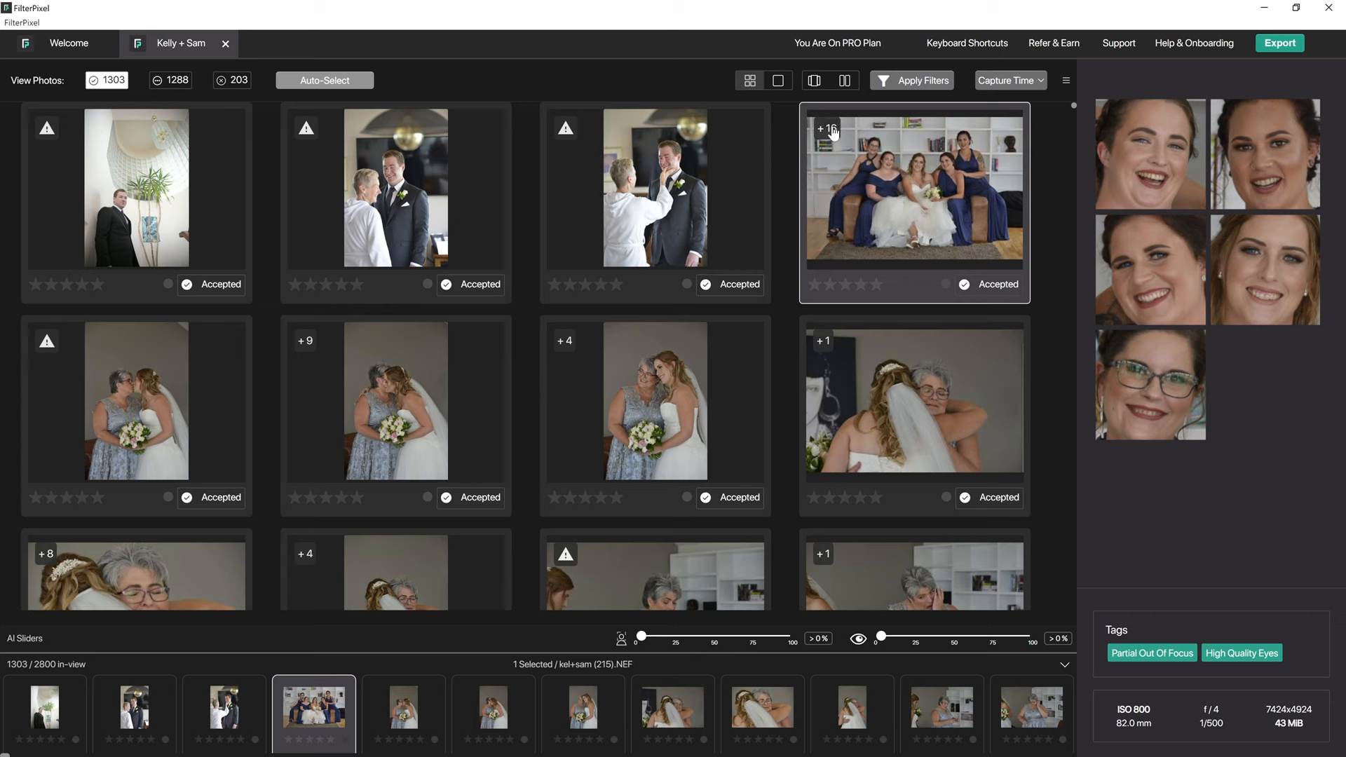
mouse_move(1185, 279)
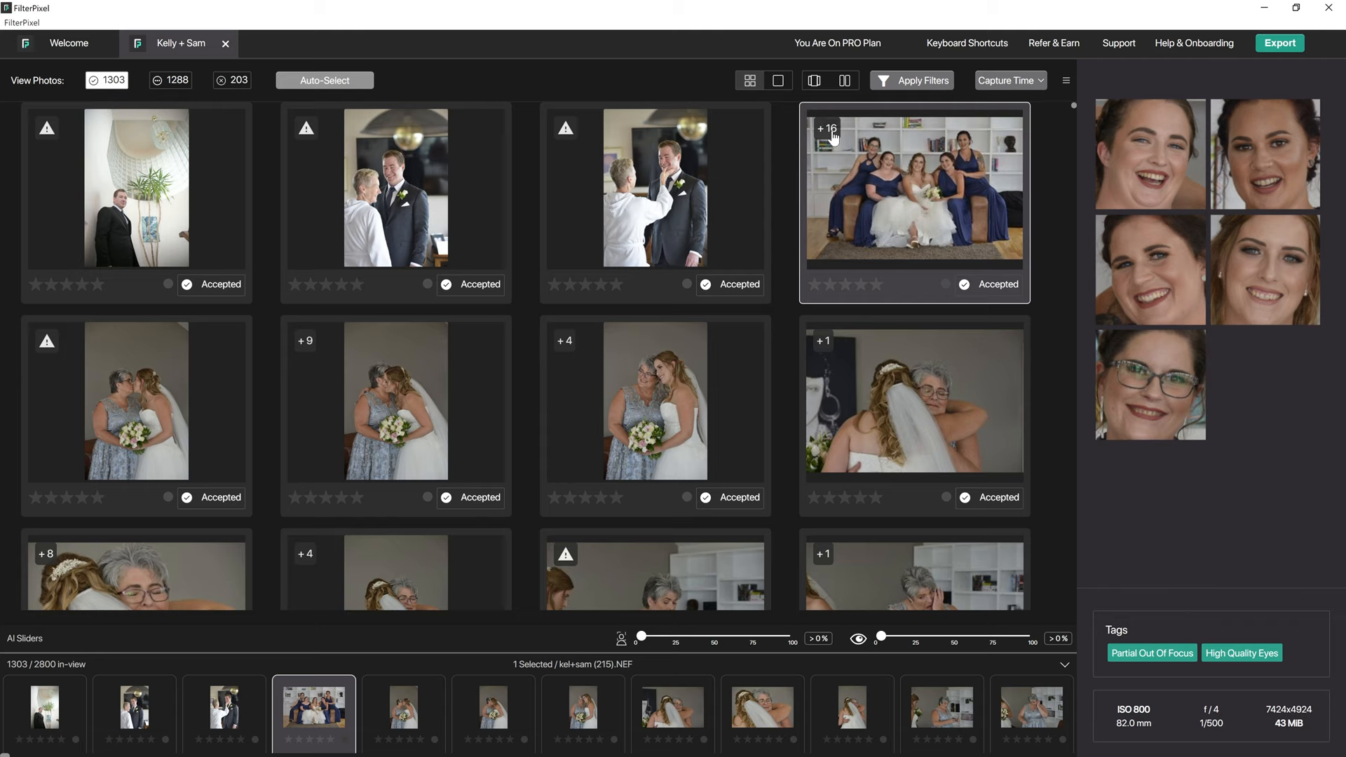
mouse_move(926, 272)
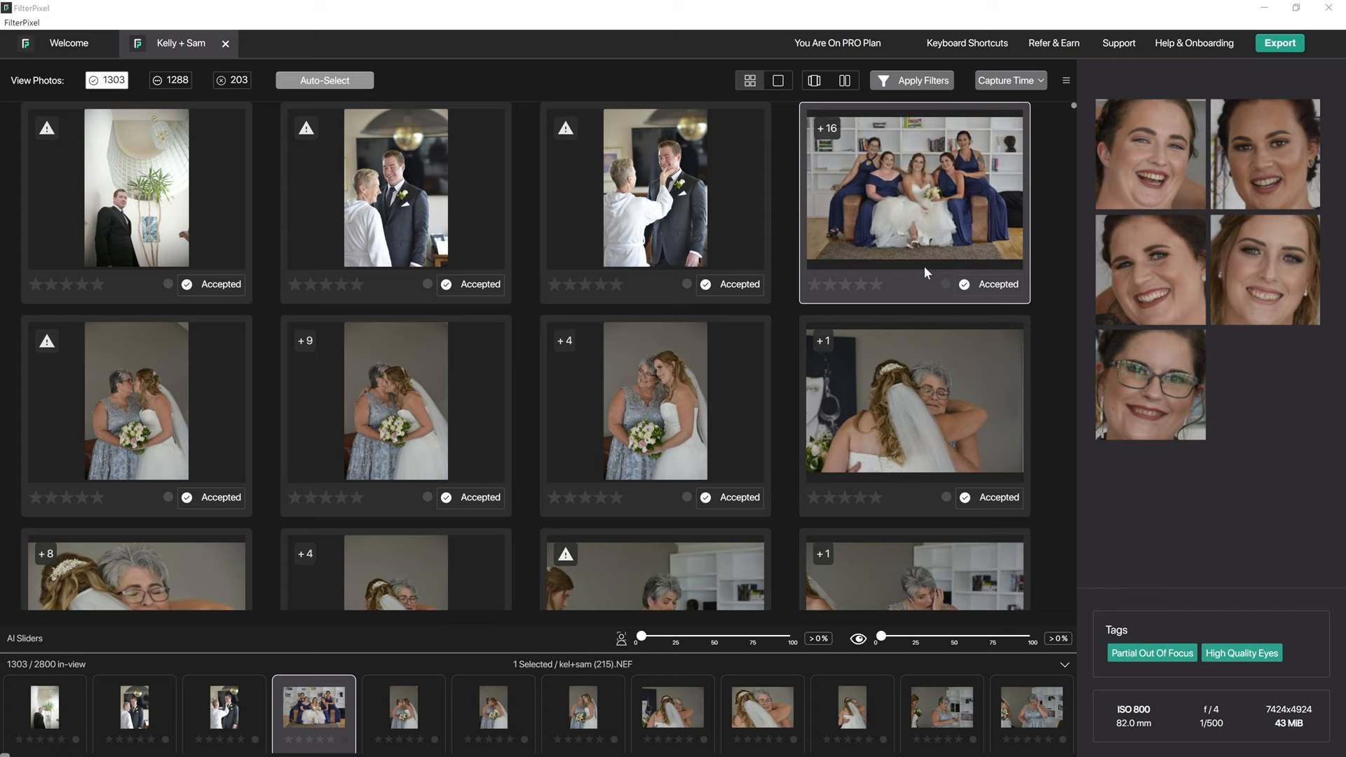
left_click(1279, 43)
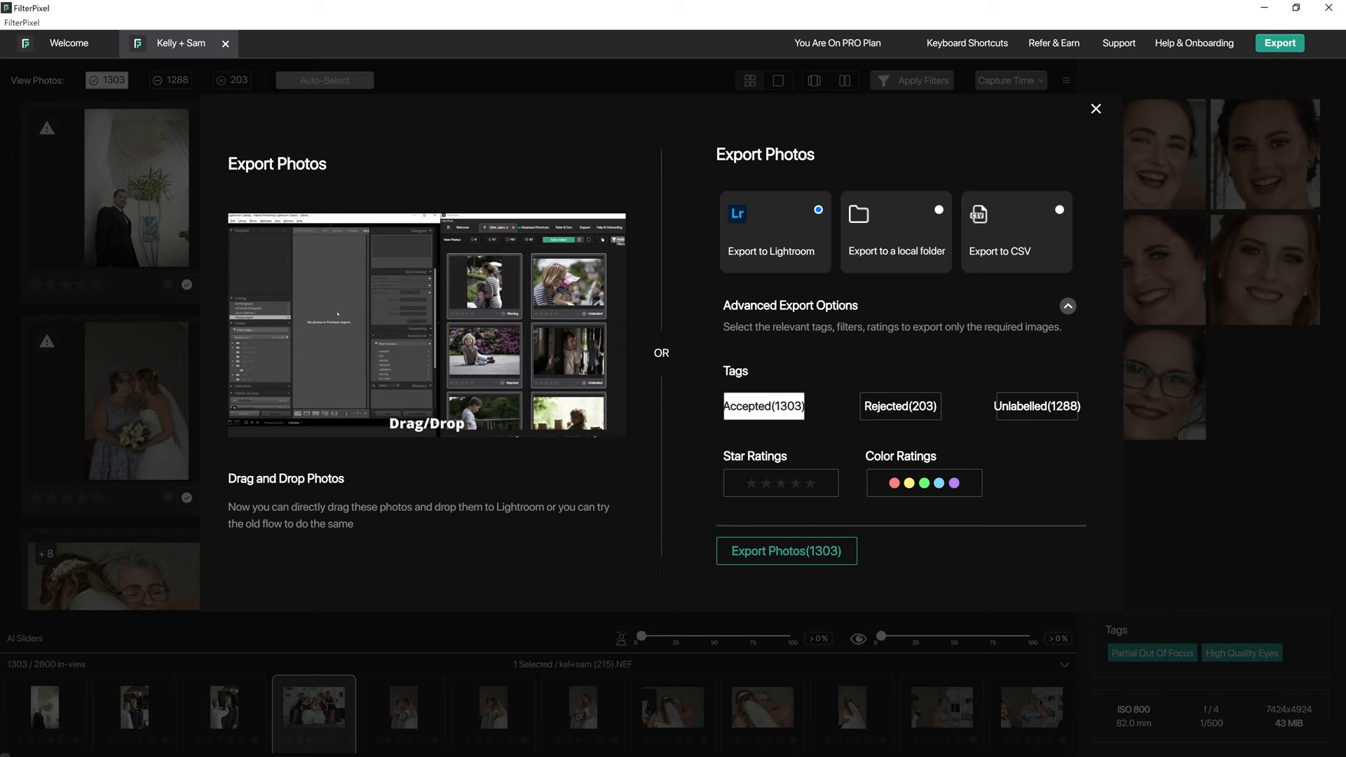
mouse_move(824, 560)
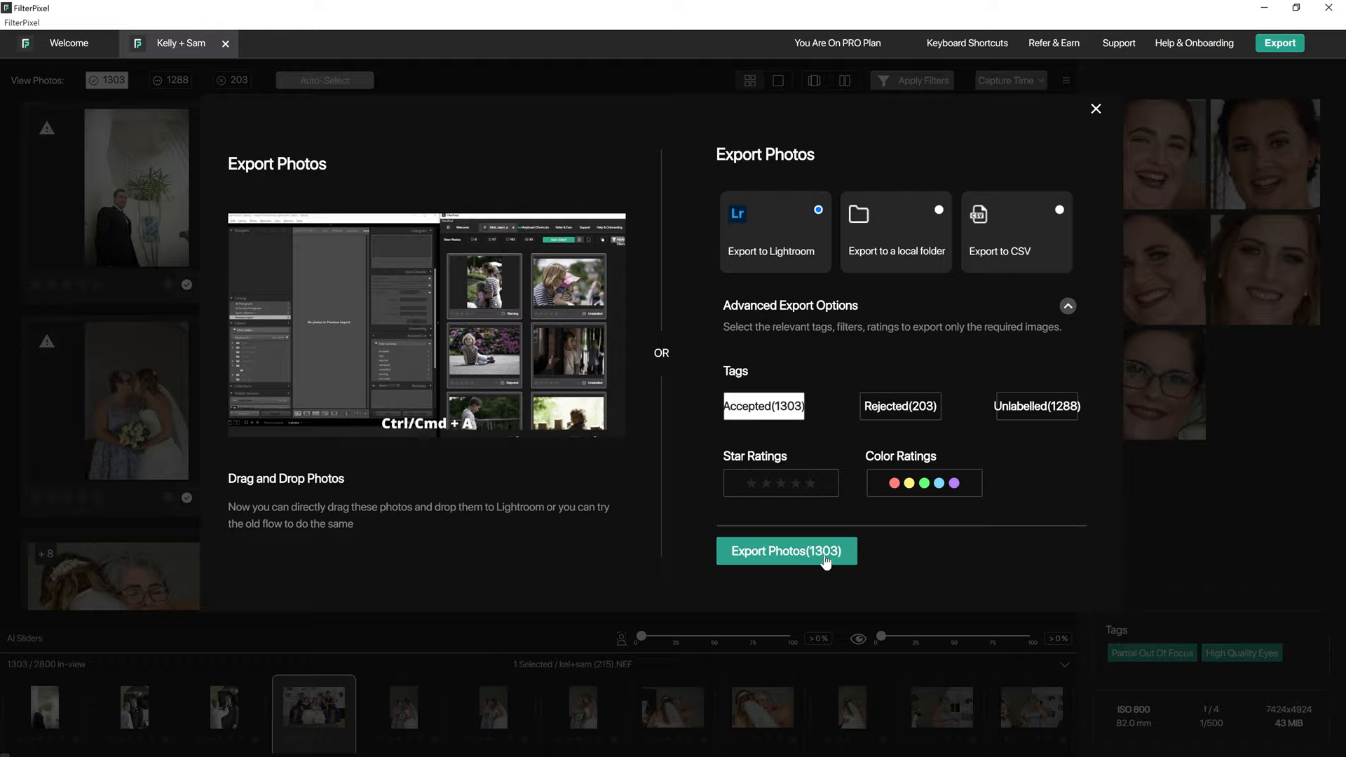